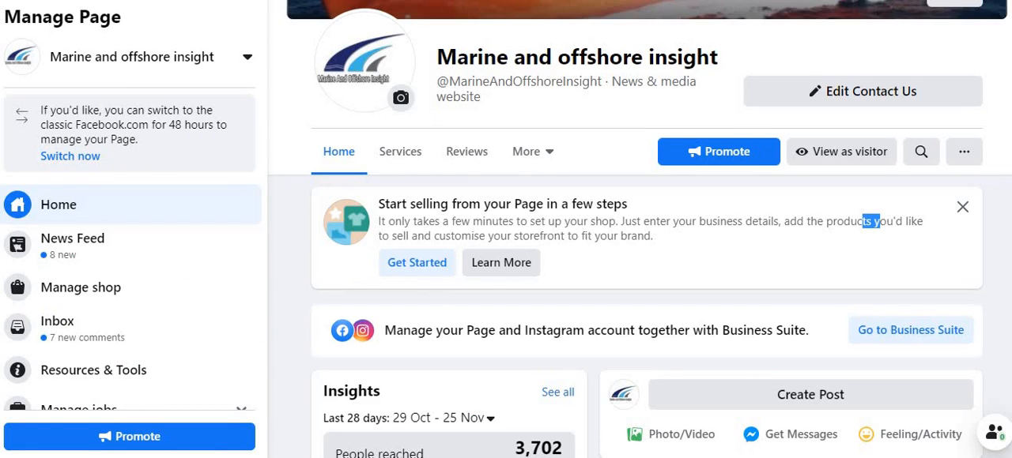
Scroll the Manage Page sidebar and open the Page's Settings.
scroll(down, 3)
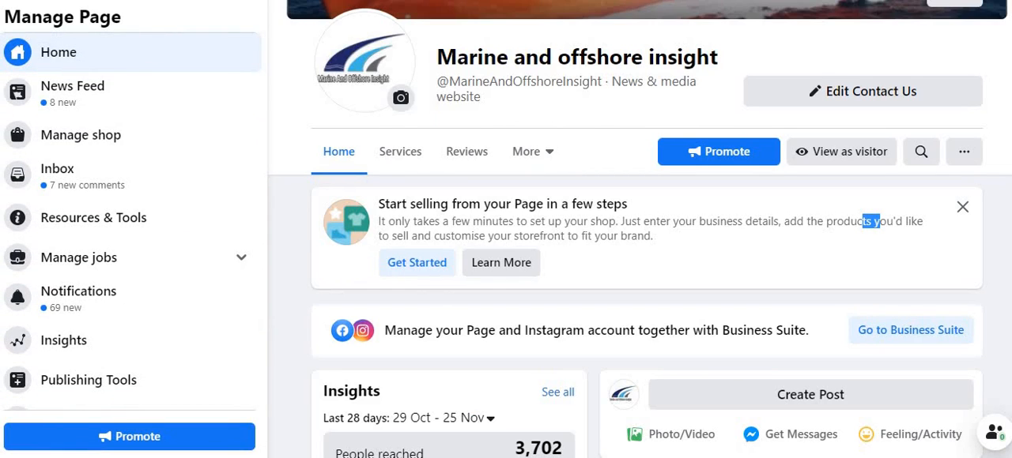
scroll(down, 3)
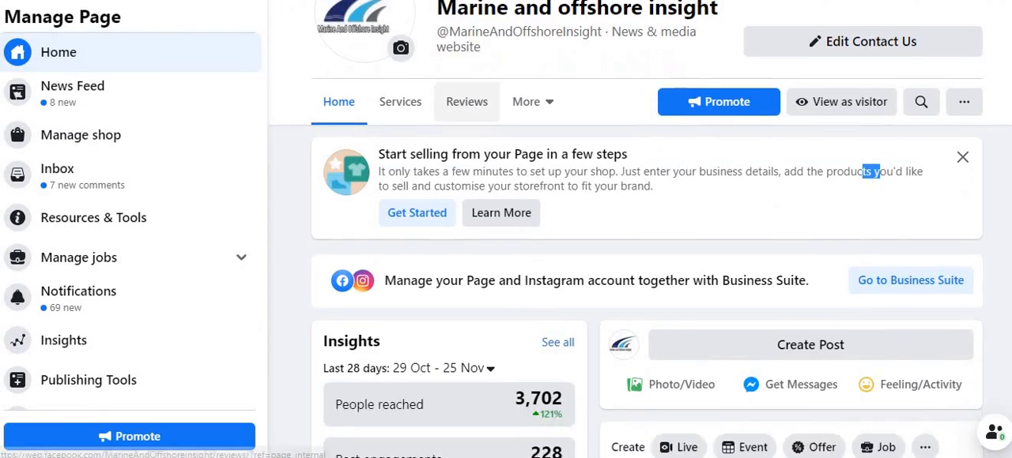
scroll(down, 3)
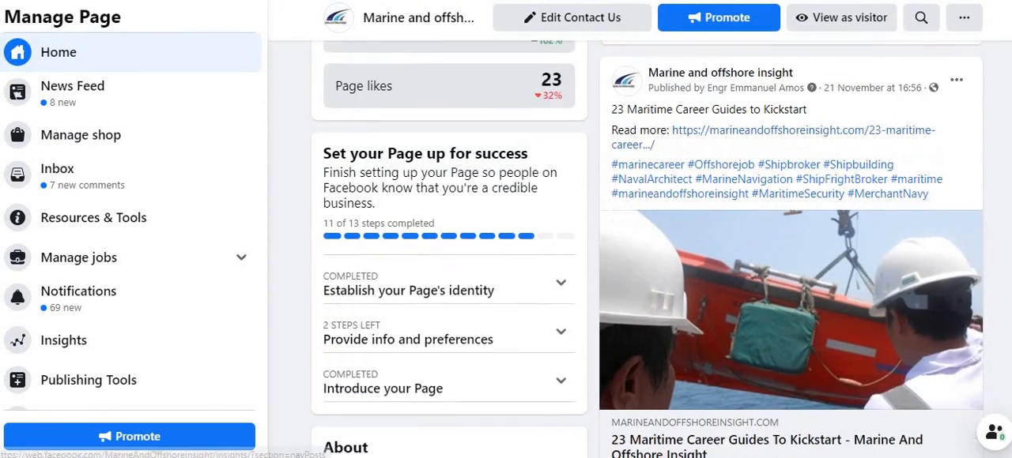
scroll(down, 3)
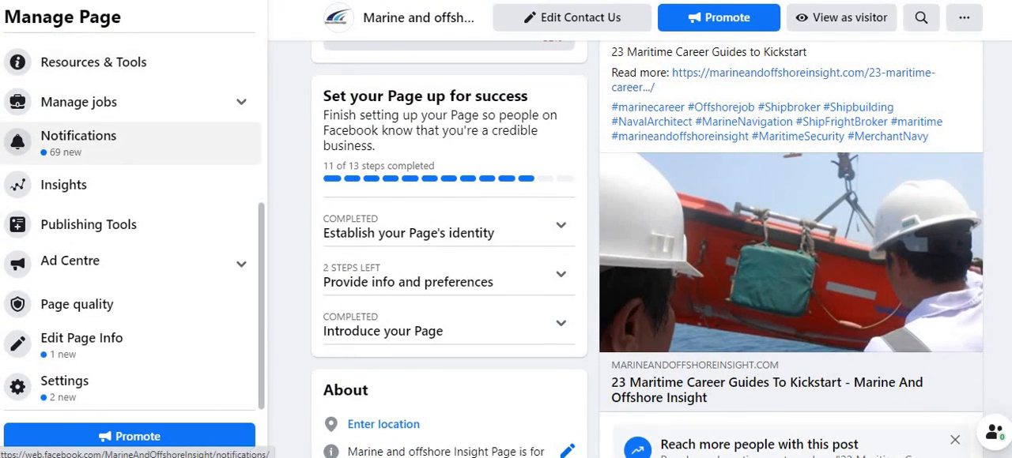
scroll(up, 3)
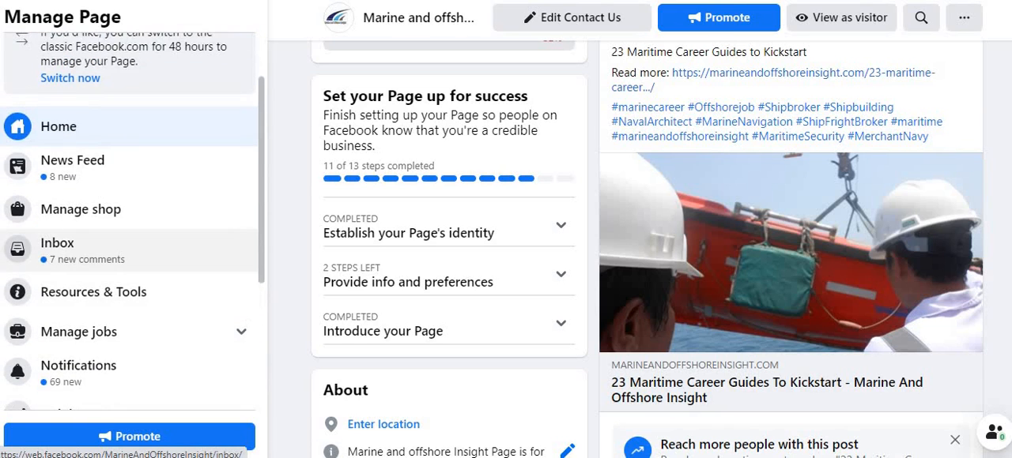
scroll(down, 3)
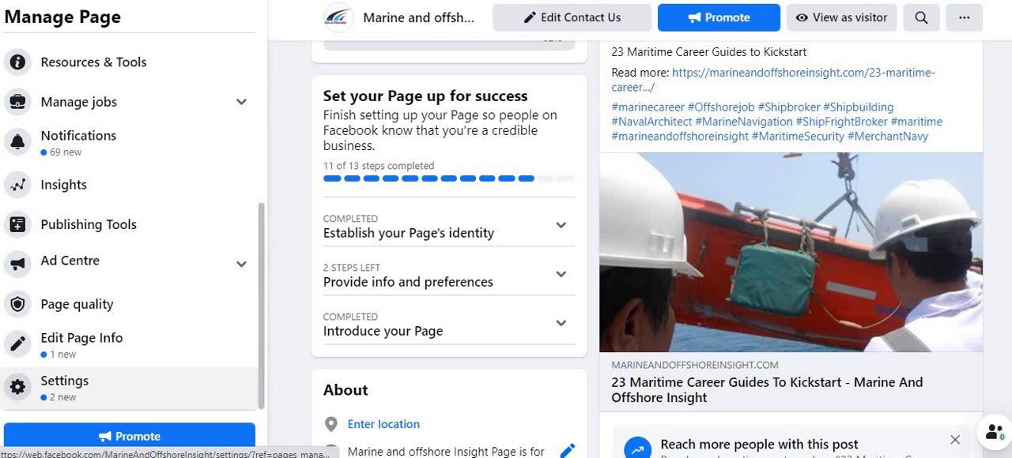
click(64, 381)
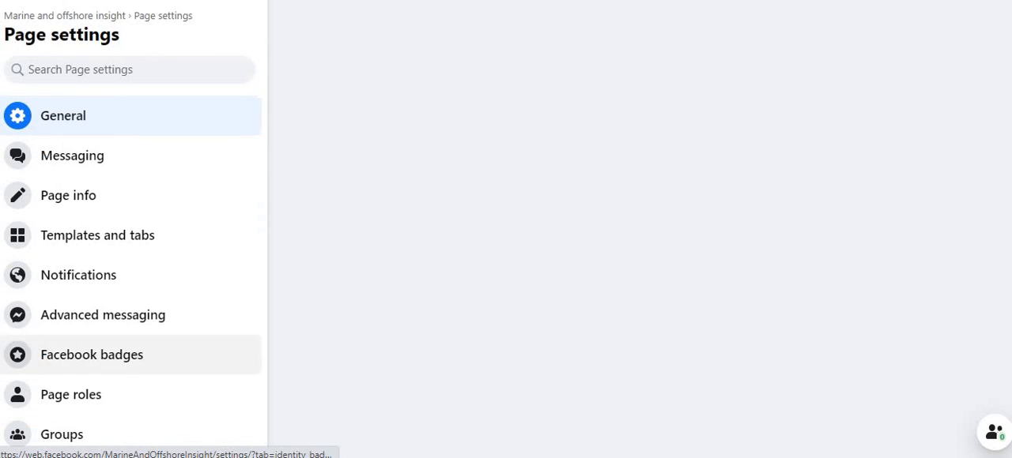
Show the Messaging section in the Page settings list.
click(63, 115)
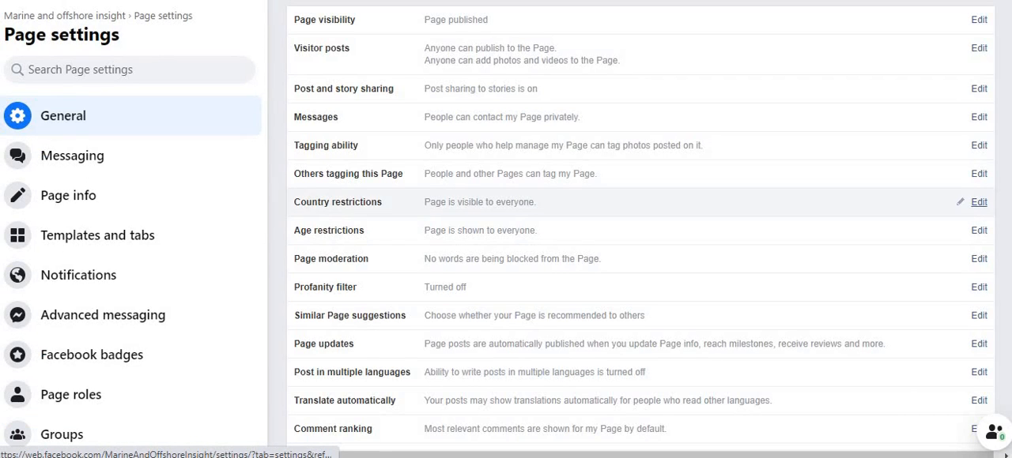
click(72, 155)
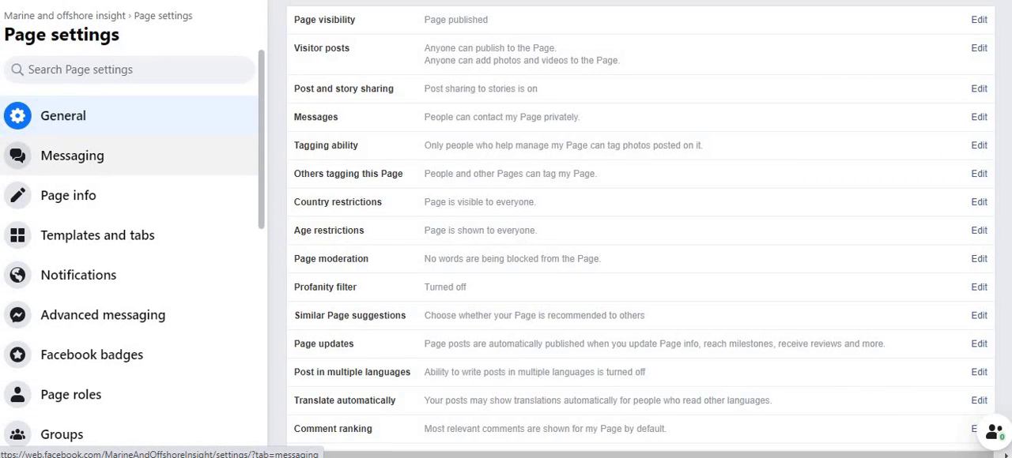
click(72, 155)
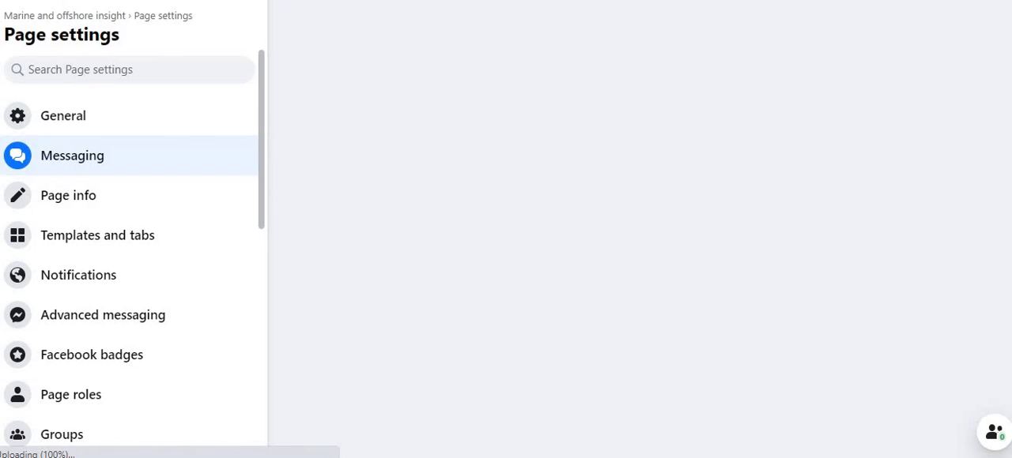
click(72, 156)
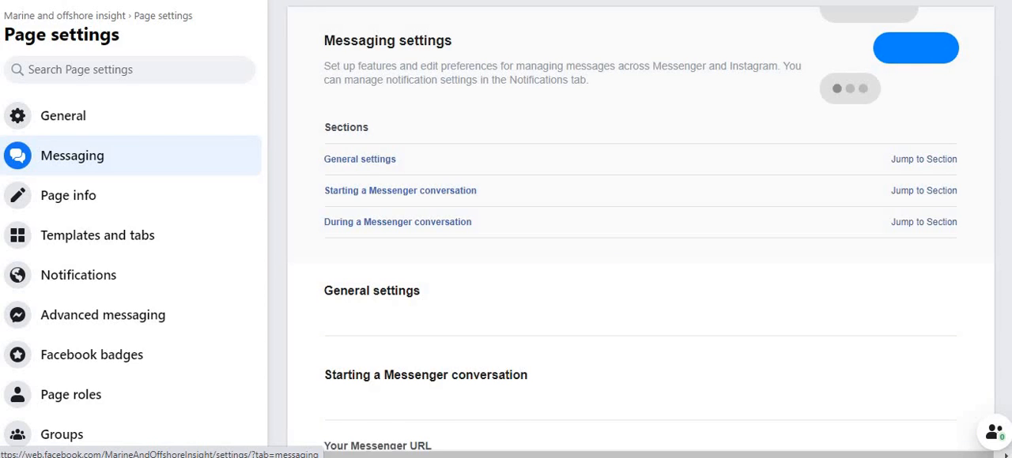
scroll(down, 3)
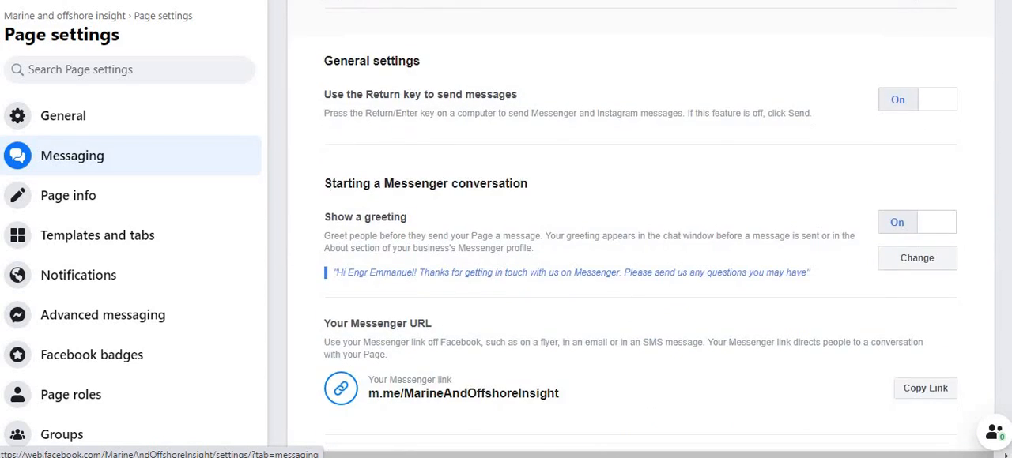
scroll(down, 3)
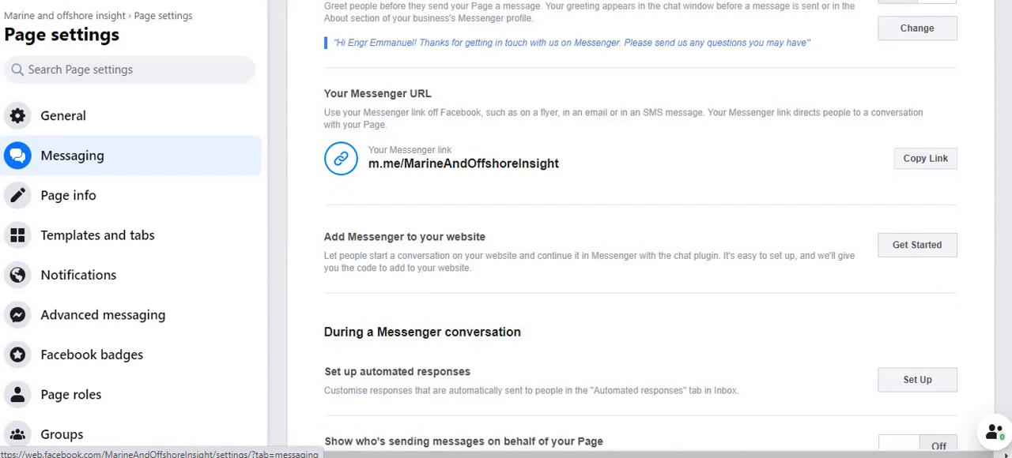
scroll(down, 3)
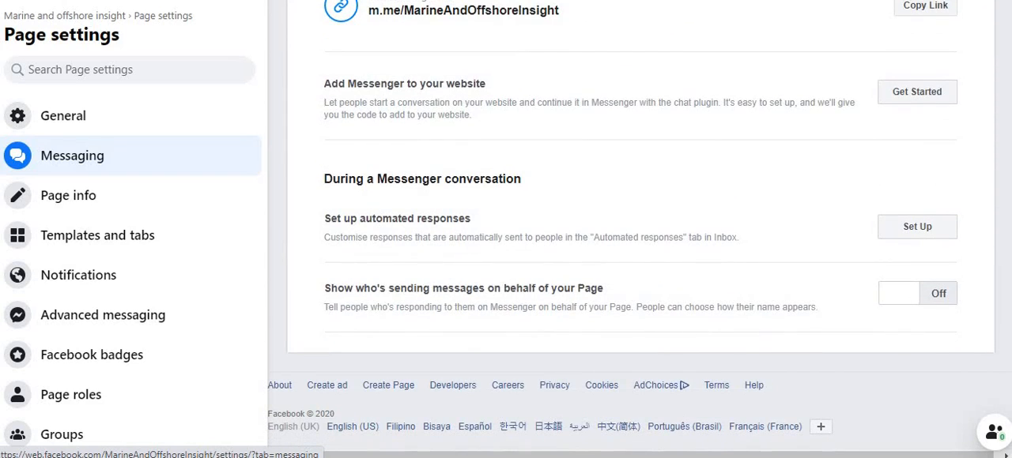
scroll(up, 3)
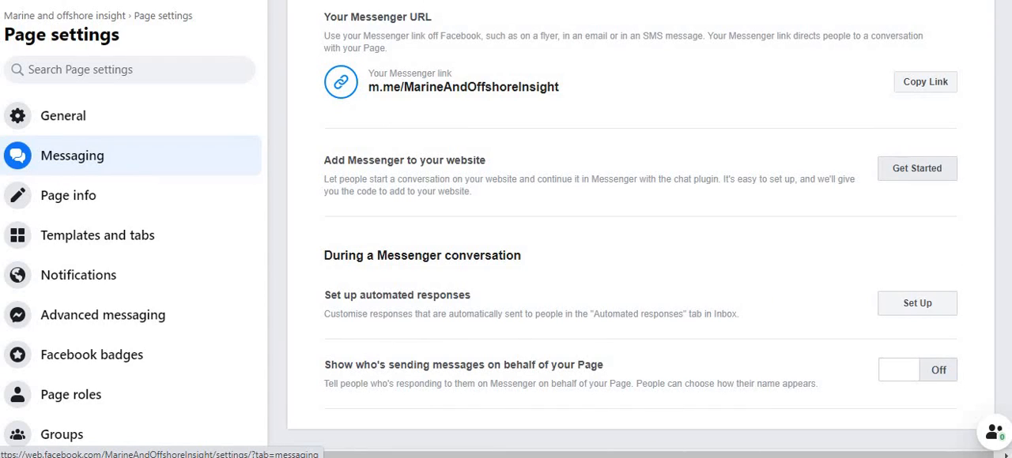
Start 'Add Messenger to your website' and get past the chat plugin introduction.
click(916, 168)
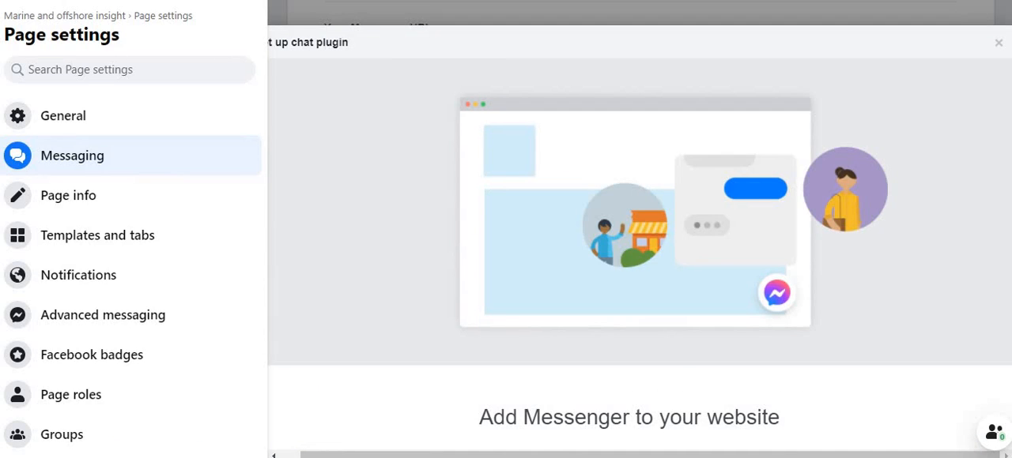
scroll(down, 3)
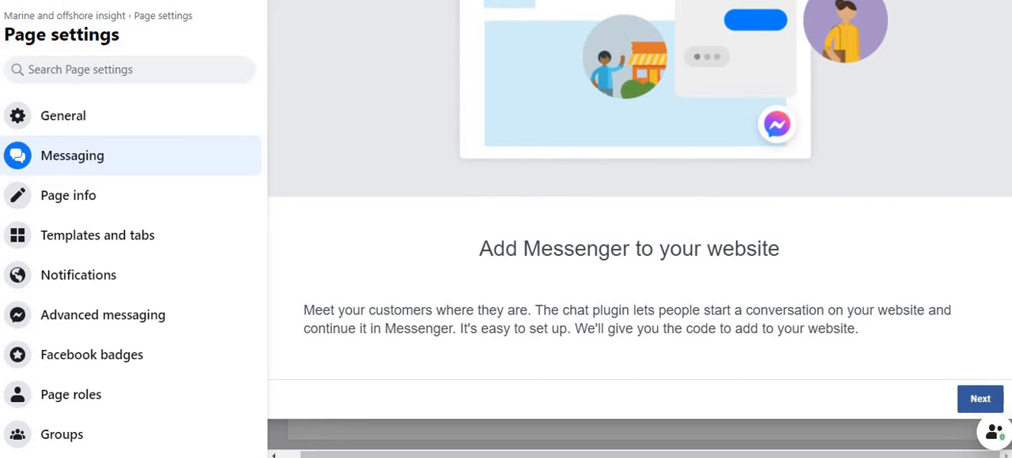
click(980, 398)
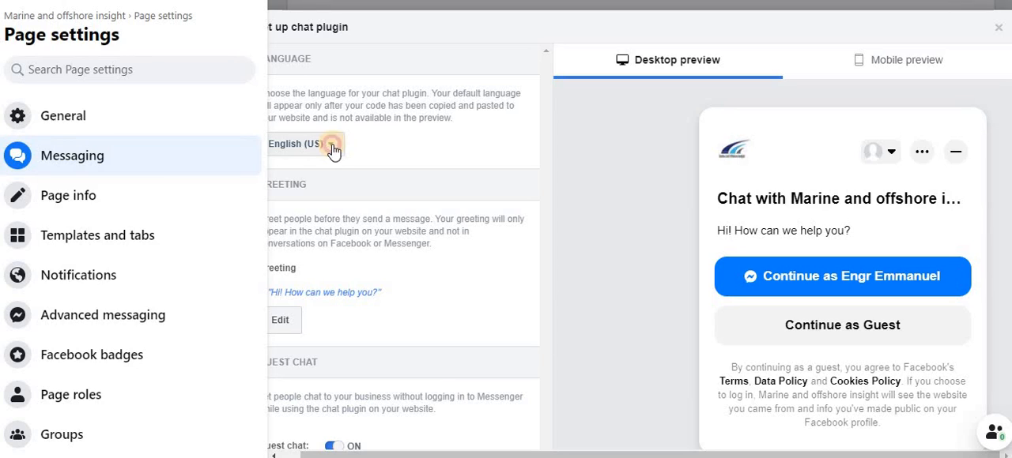
click(330, 147)
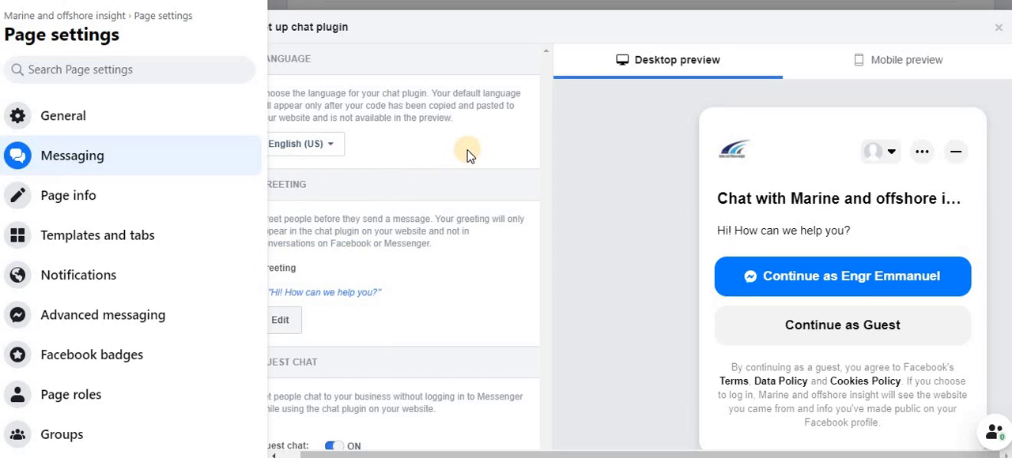
mouse_move(429, 155)
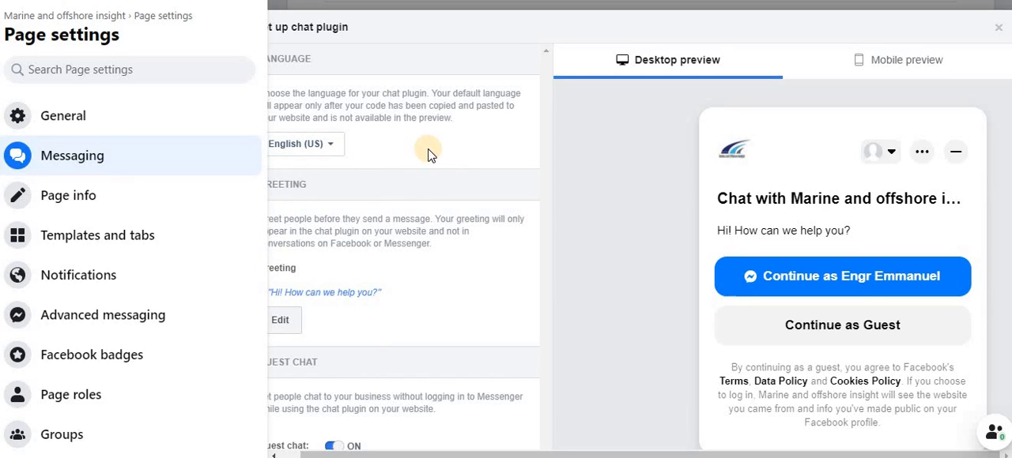
mouse_move(288, 183)
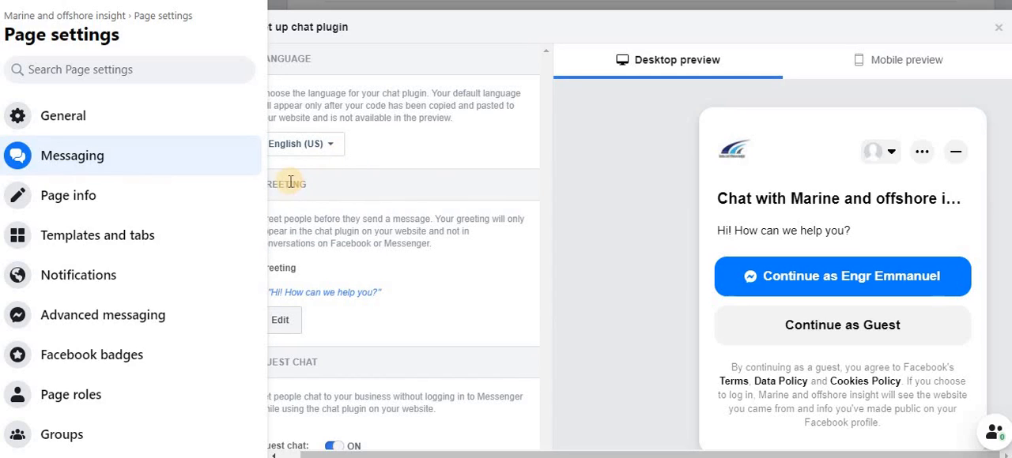
mouse_move(274, 76)
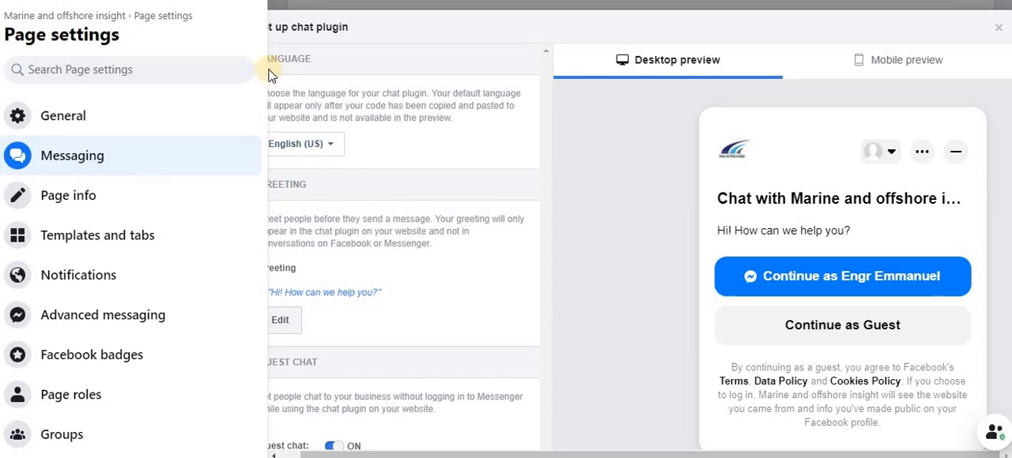
scroll(down, 3)
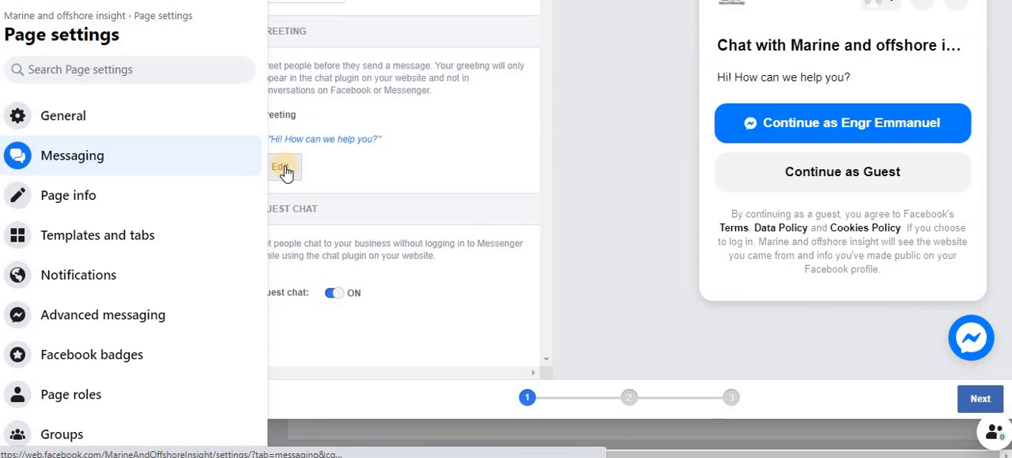
Replace 'Hi!' with 'Ahoy!' in the chat greeting and save it.
click(282, 167)
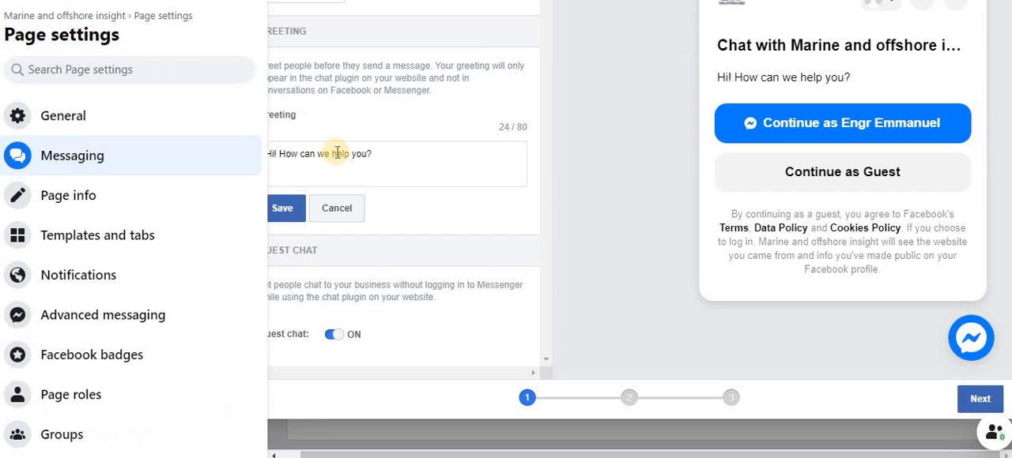
mouse_move(313, 150)
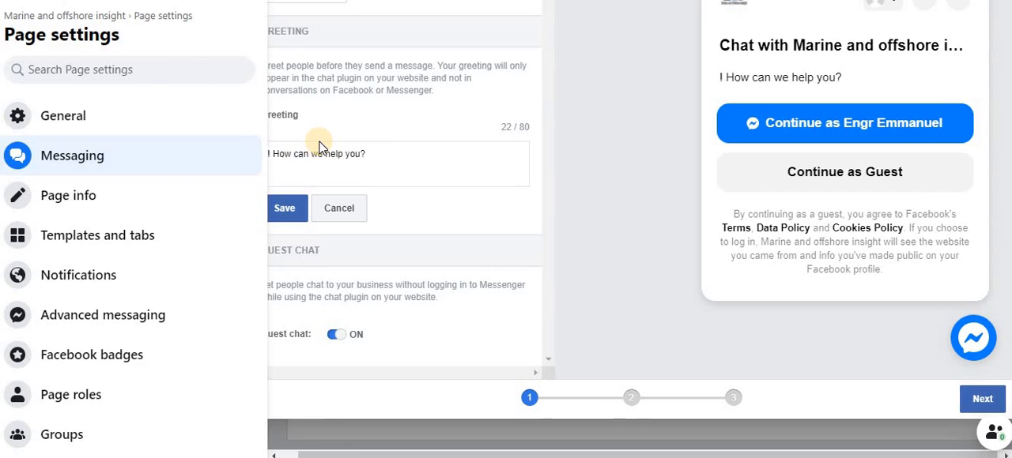
text(Ahoy!)
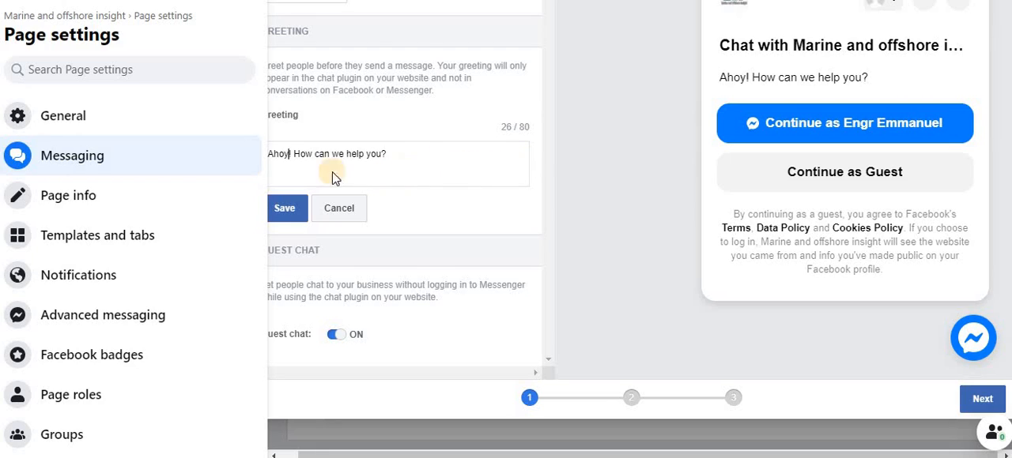
click(287, 208)
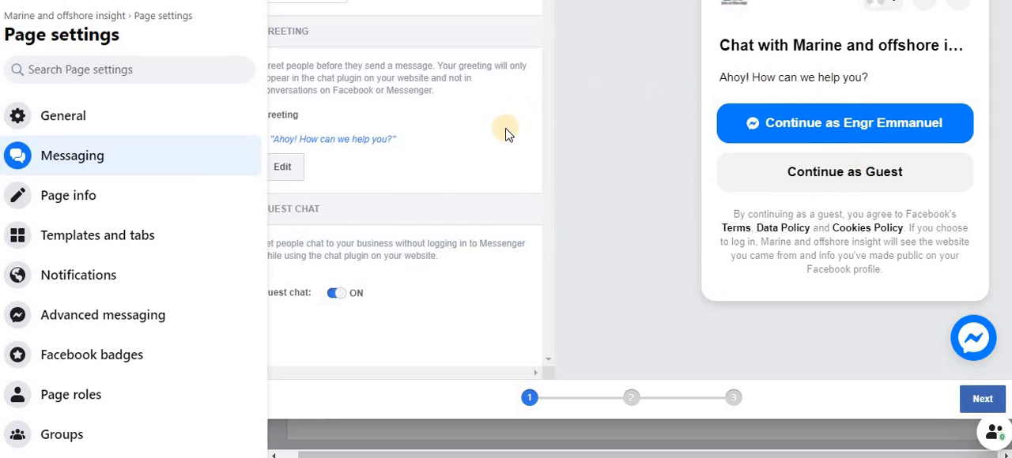
mouse_move(287, 296)
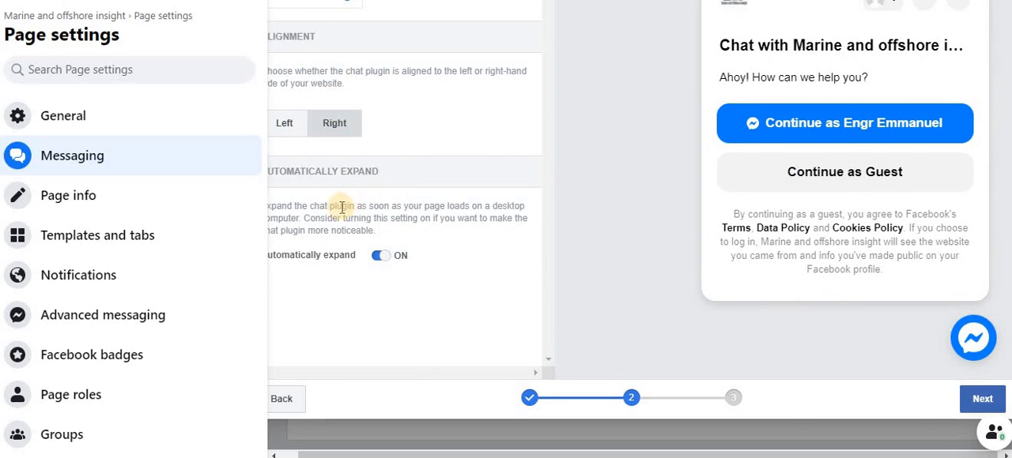
mouse_move(293, 271)
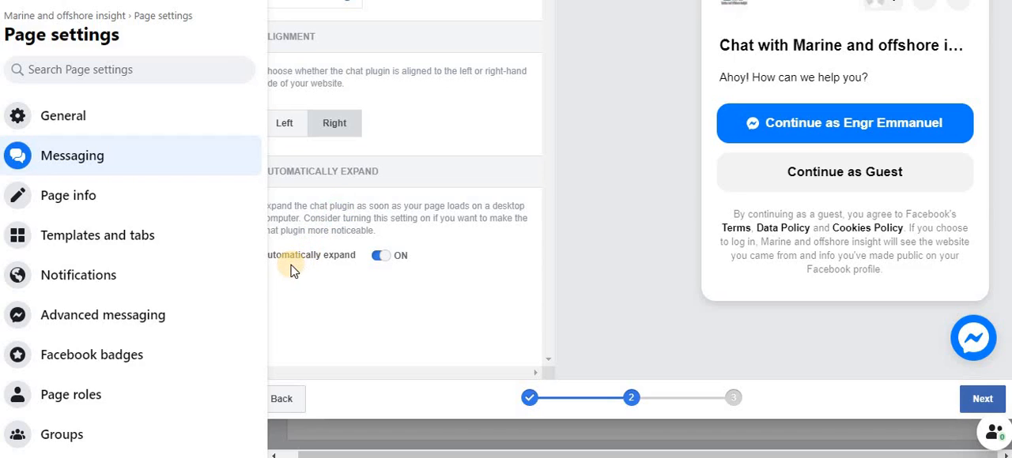
mouse_move(363, 251)
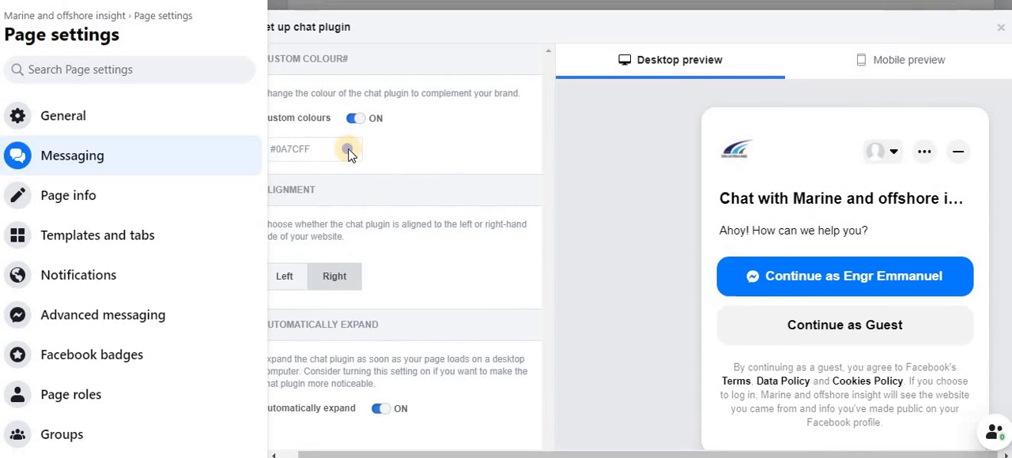
click(346, 150)
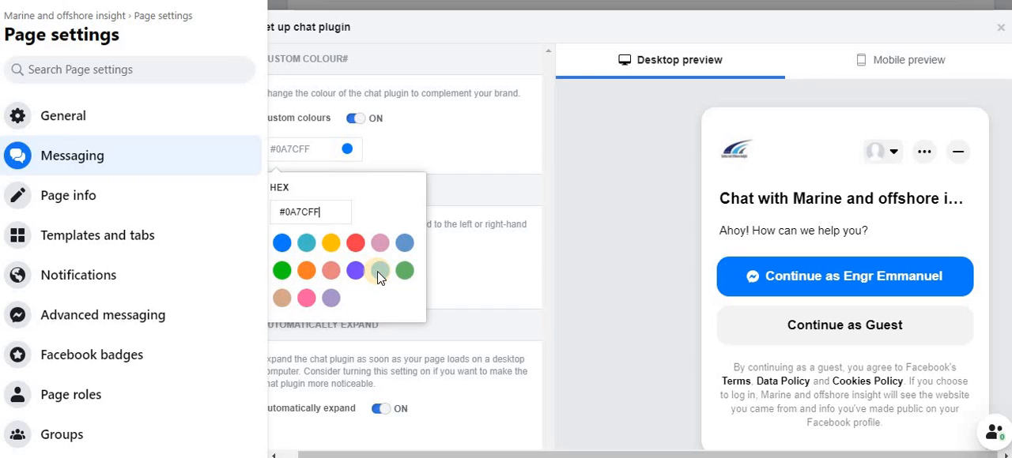
mouse_move(384, 276)
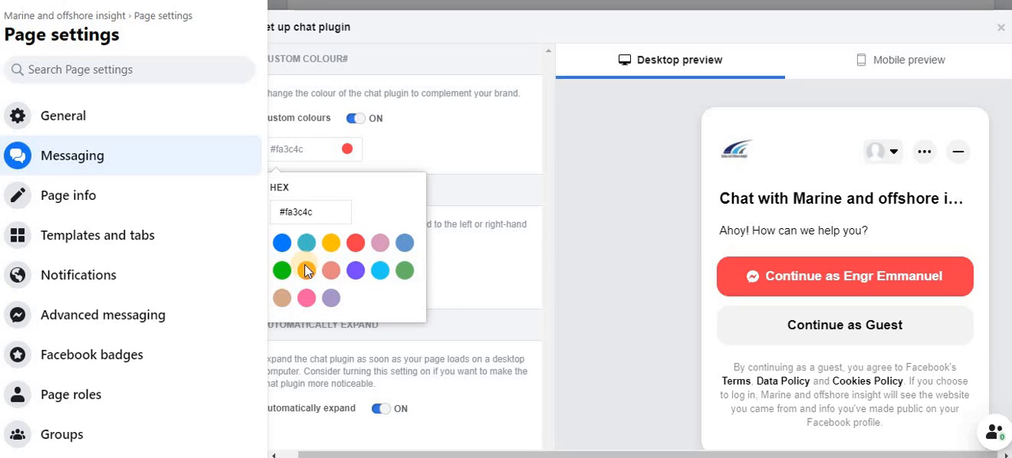
click(354, 243)
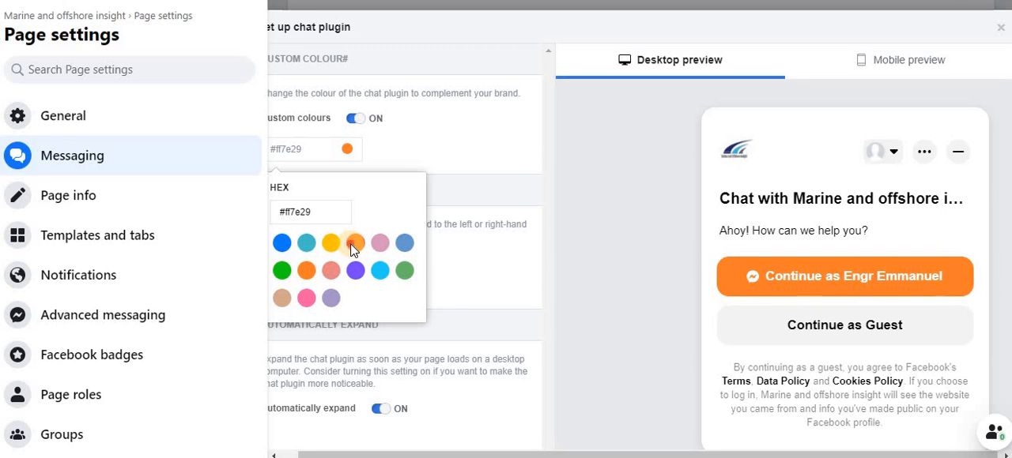
click(355, 242)
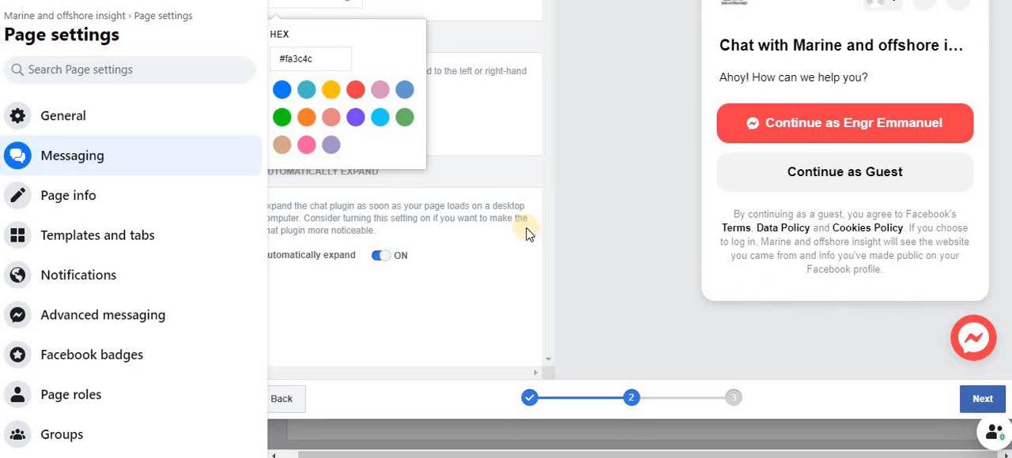
mouse_move(520, 201)
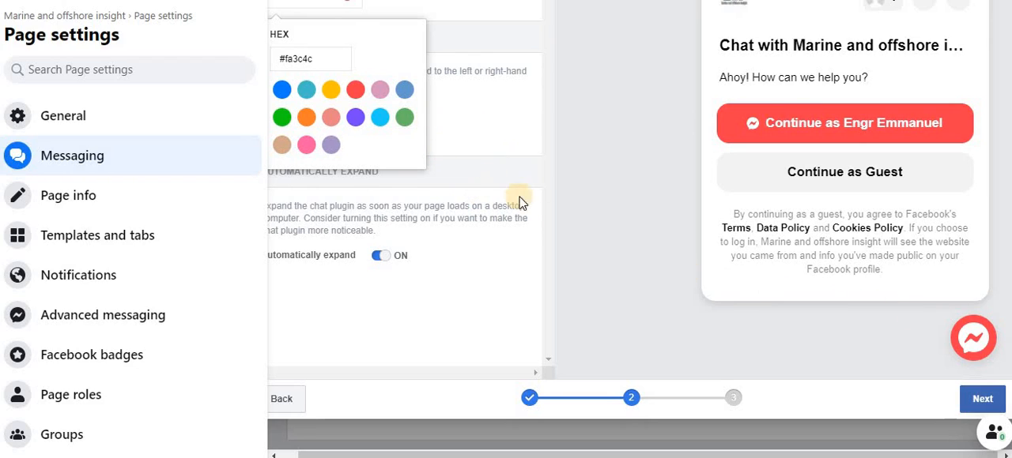
mouse_move(613, 235)
text(#0A7CFF)
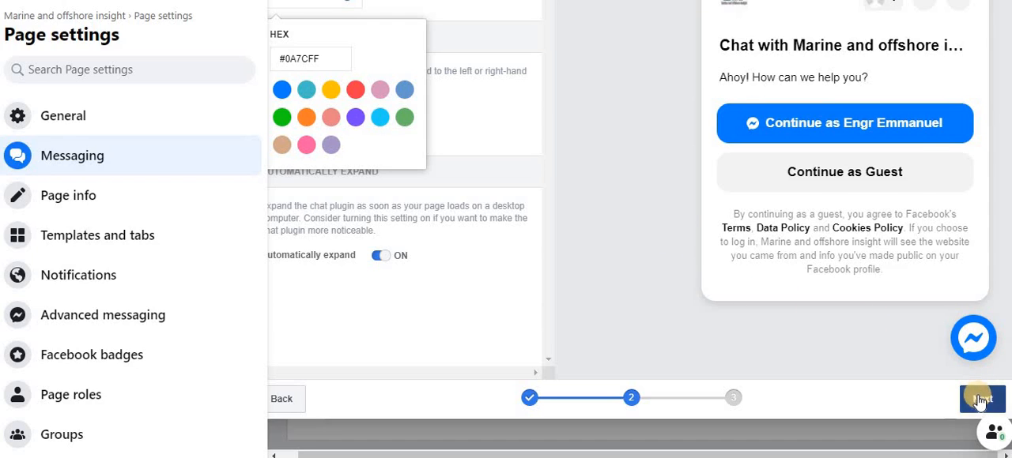
Go to the install code step and save marineandoffshoreinsight.com as the website domain.
click(982, 400)
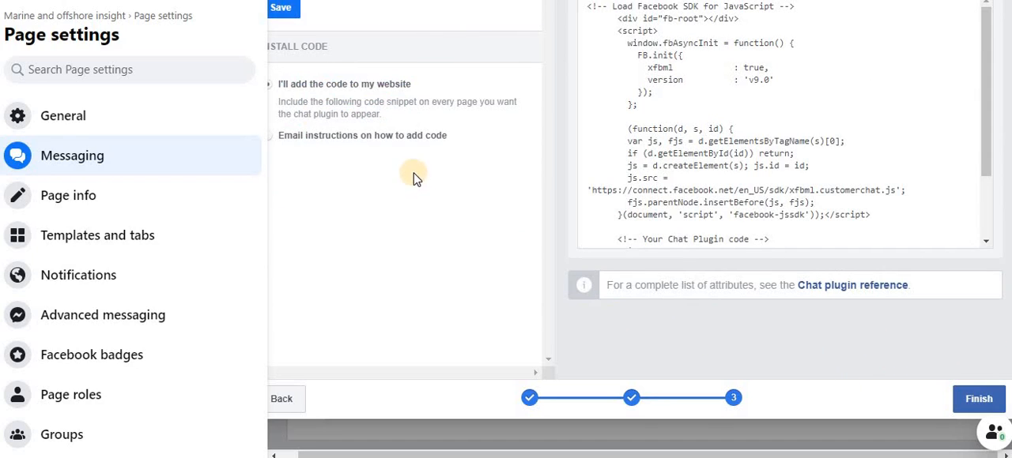
mouse_move(333, 132)
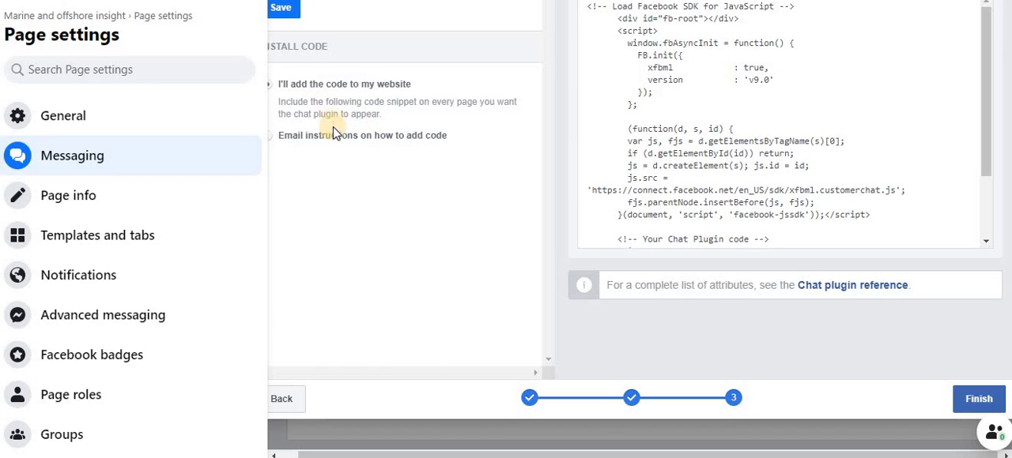
mouse_move(321, 48)
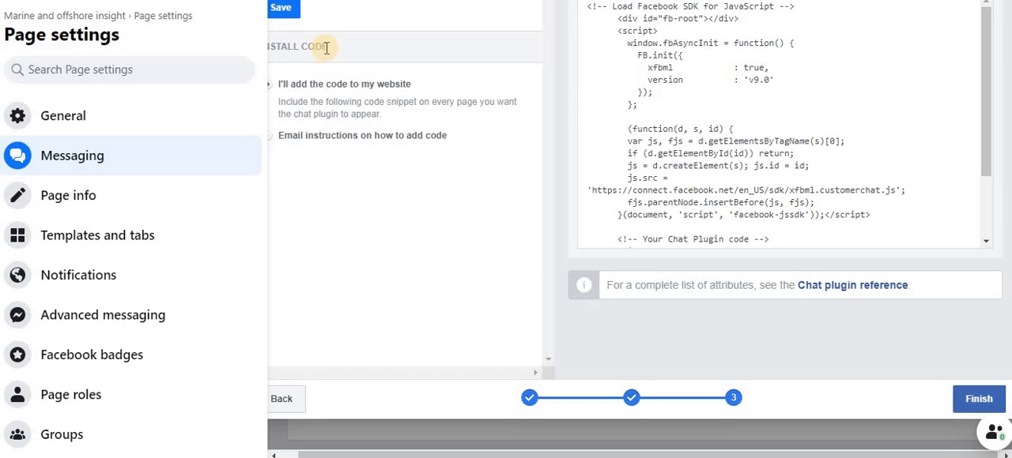
mouse_move(325, 164)
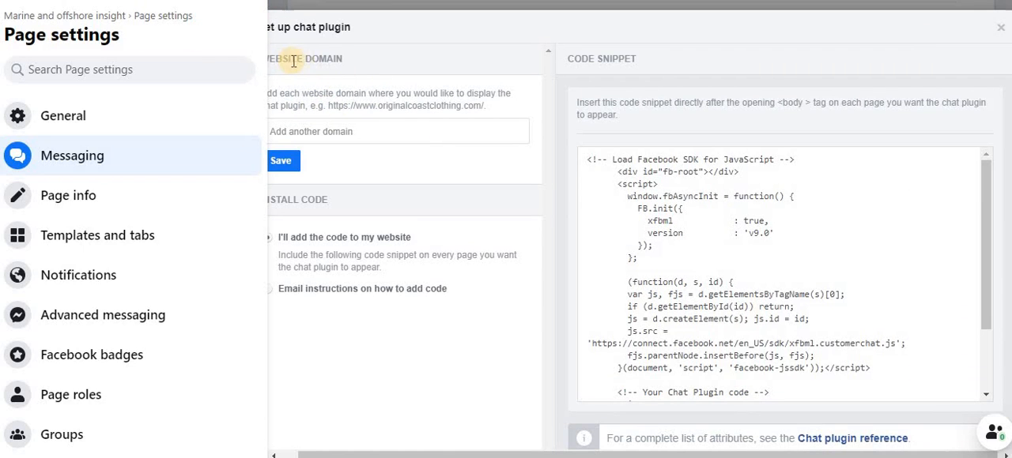
mouse_move(321, 131)
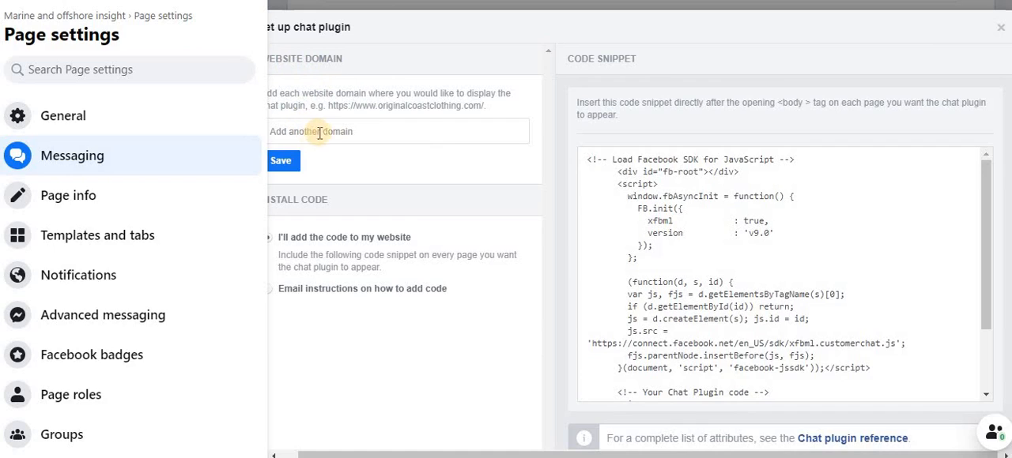
mouse_move(328, 132)
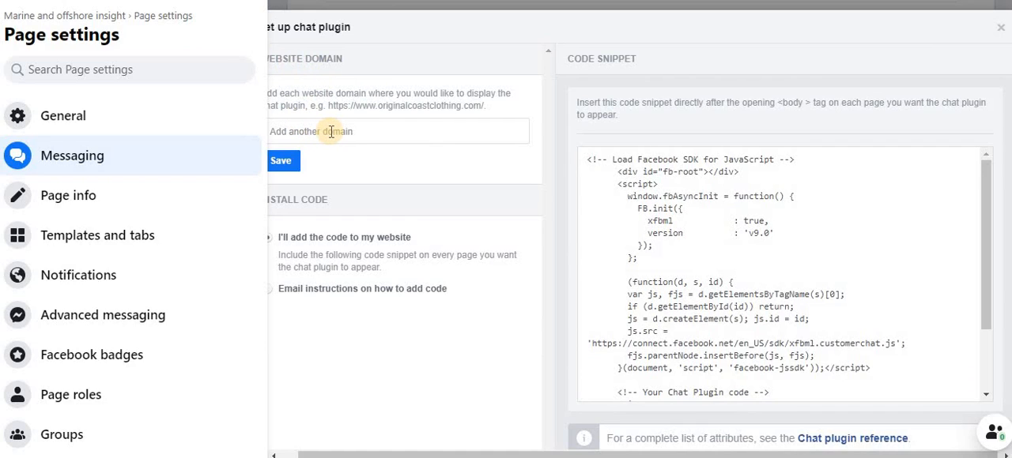
click(329, 131)
text(https://marineandoffshoreinsight.com/)
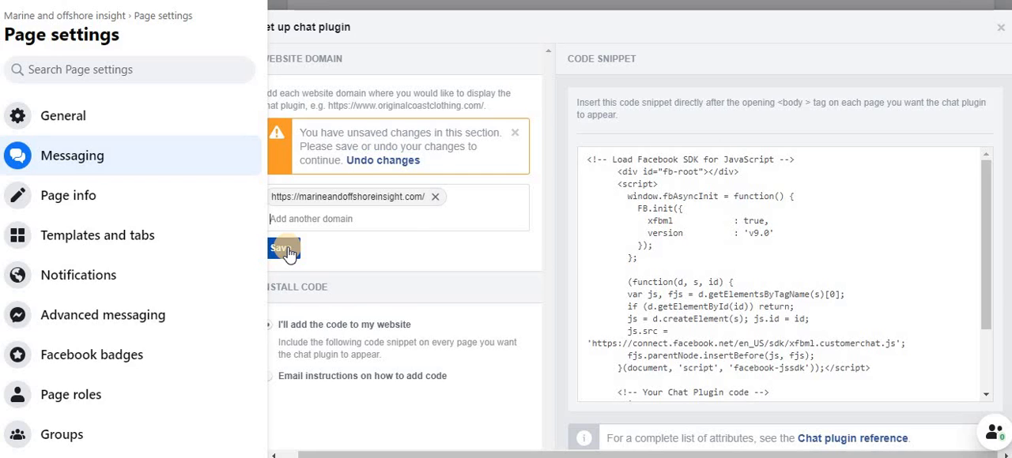
click(282, 248)
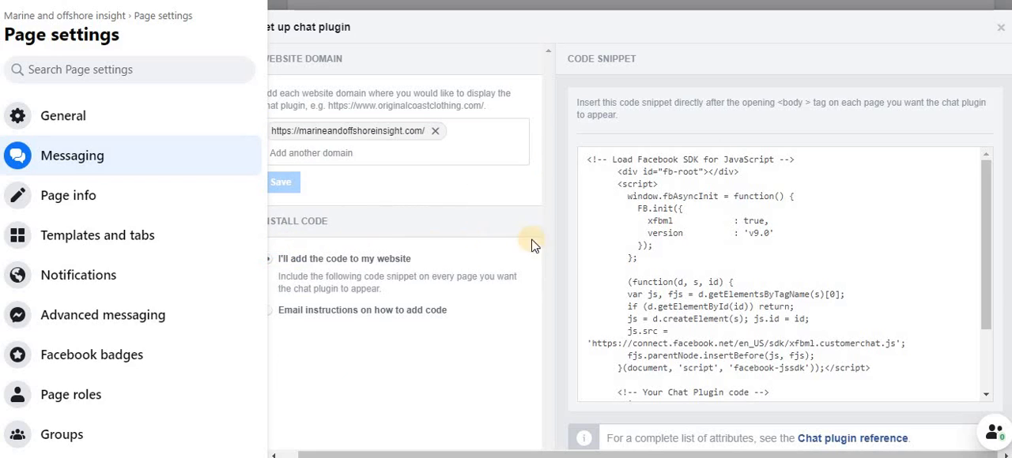
Copy the full chat plugin code snippet to the clipboard.
click(282, 182)
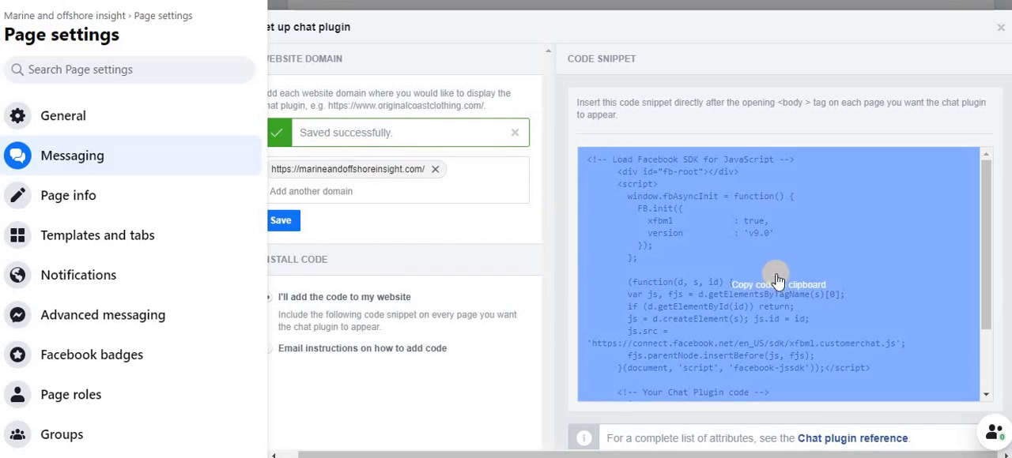
scroll(down, 3)
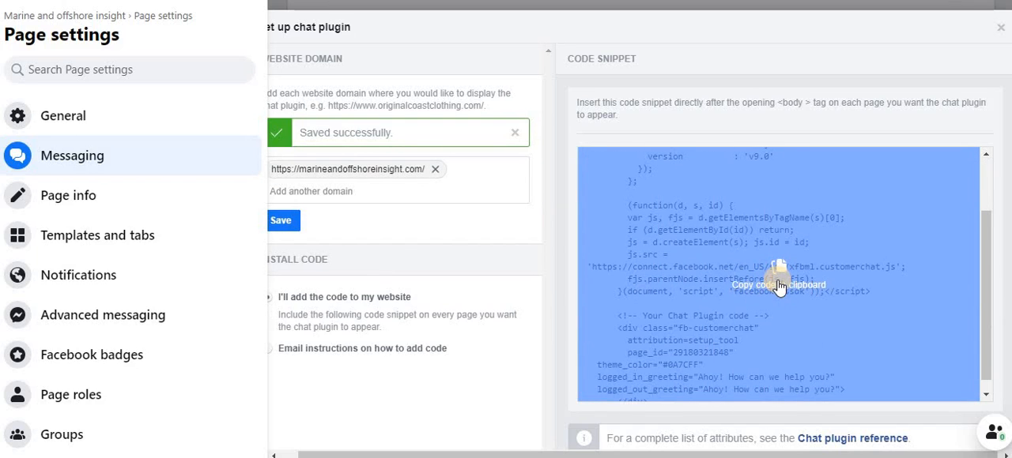
click(778, 281)
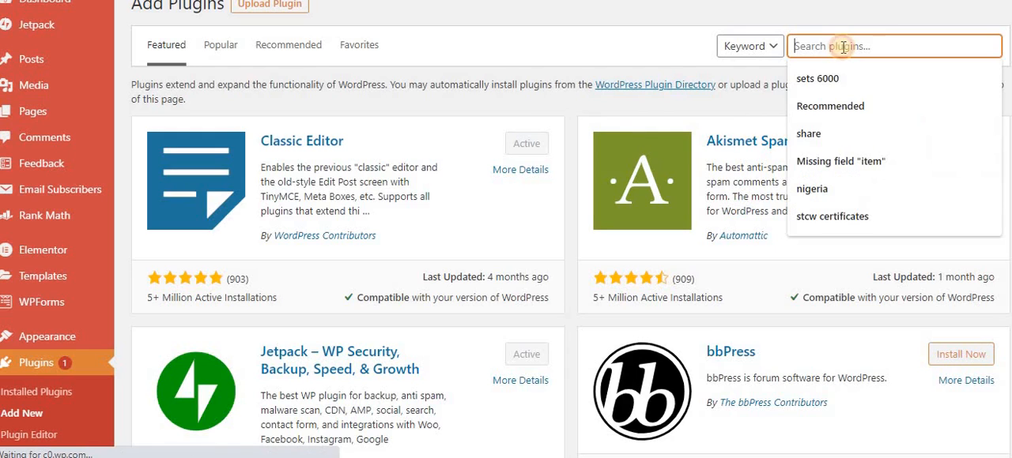
Search plugins for 'head' and install Insert Headers and Footers.
text(h)
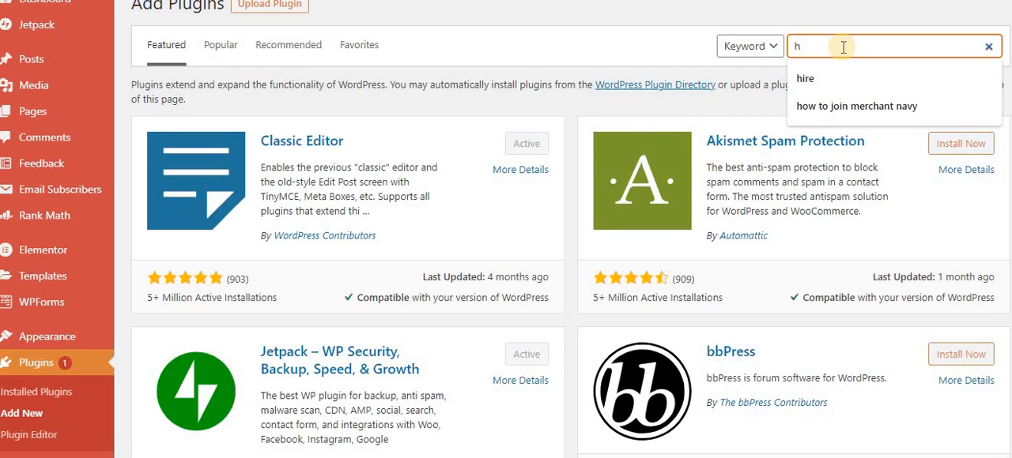
text(eader and footer)
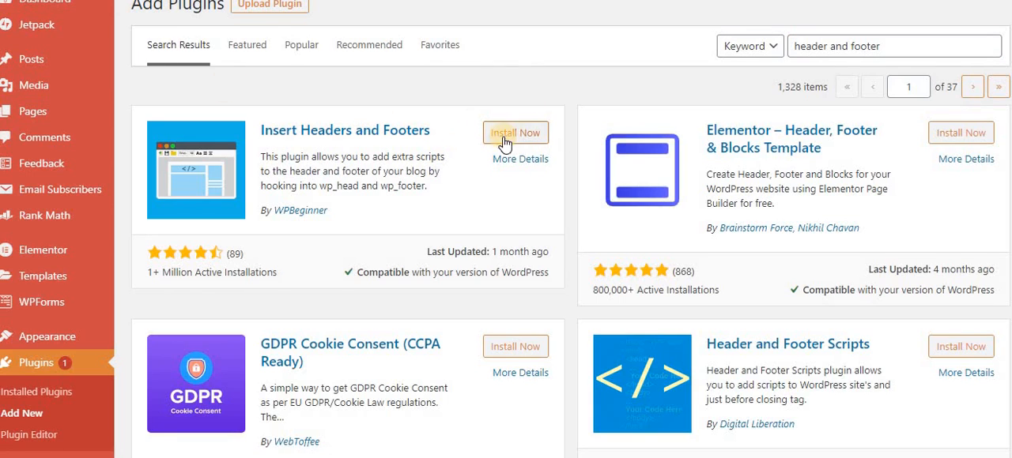
click(515, 132)
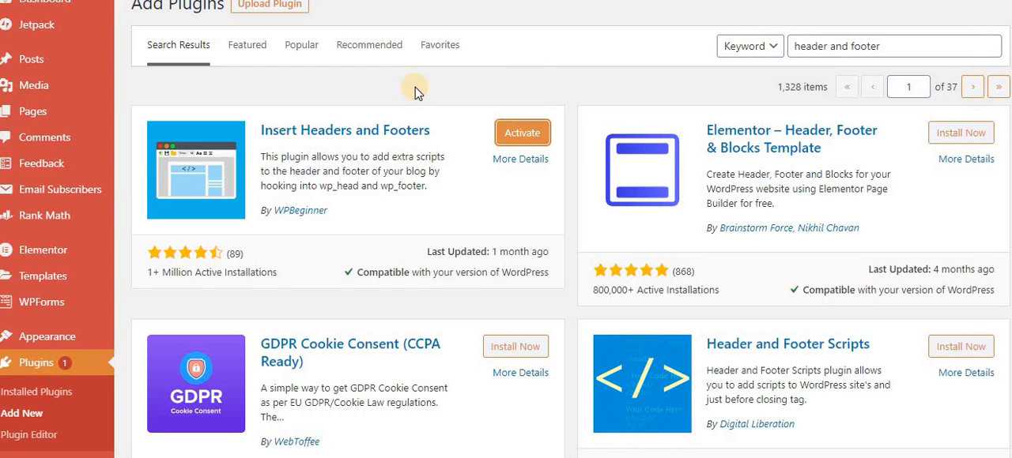
mouse_move(247, 97)
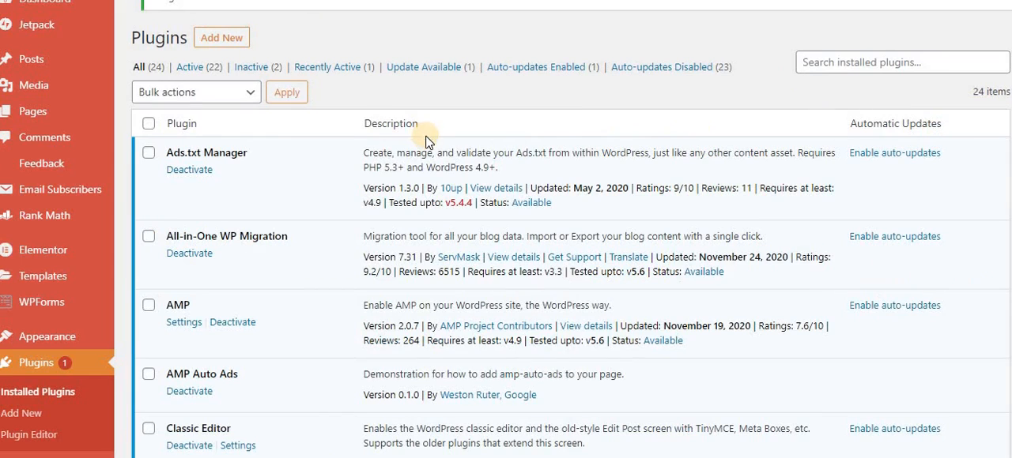
Check the activated plugin in Installed Plugins and open Insert Headers and Footers settings.
scroll(down, 3)
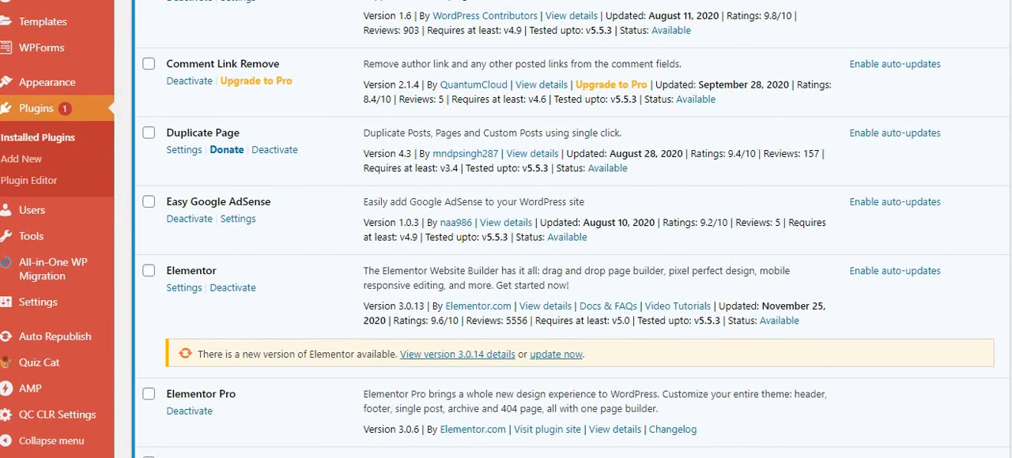
scroll(down, 3)
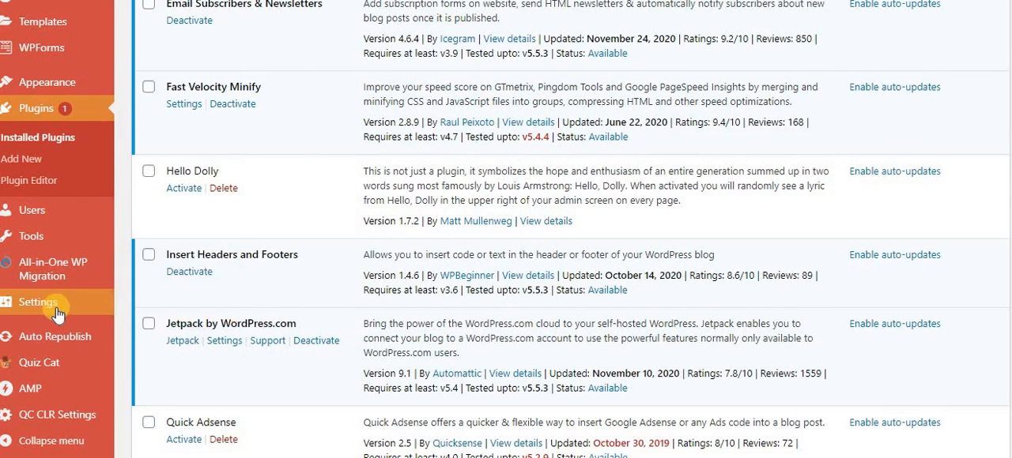
click(37, 301)
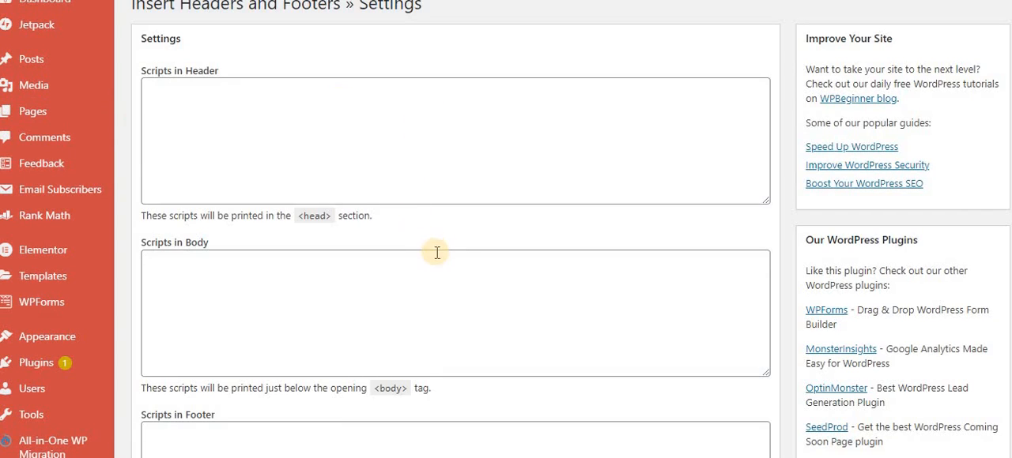
Save the pasted Messenger chat code in the Scripts in Footer field.
scroll(down, 3)
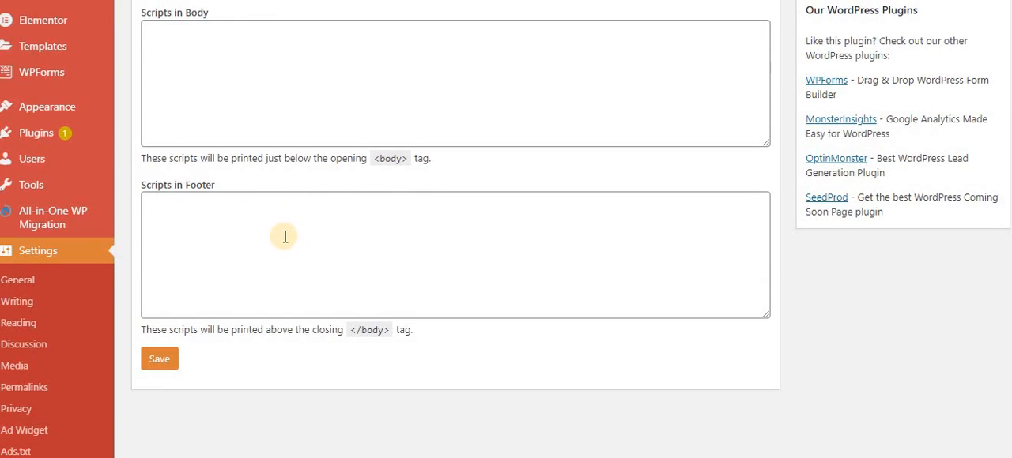
click(285, 237)
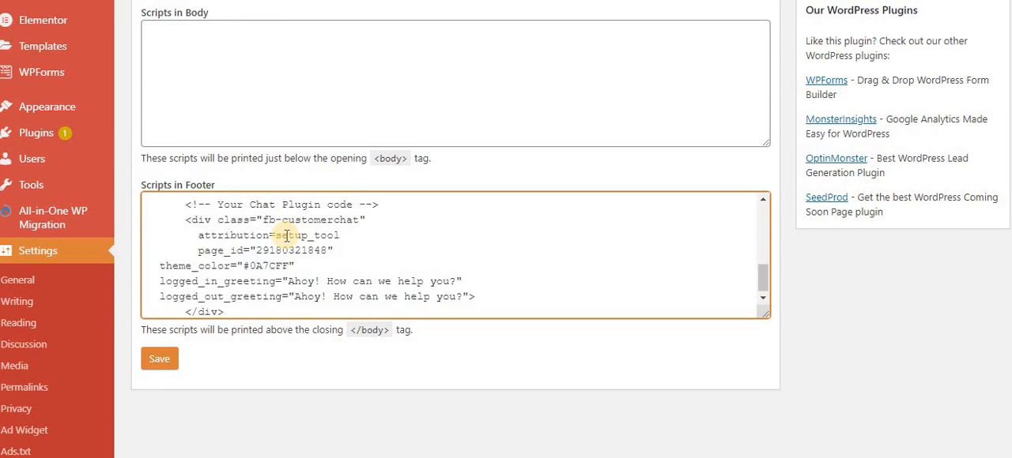
click(159, 359)
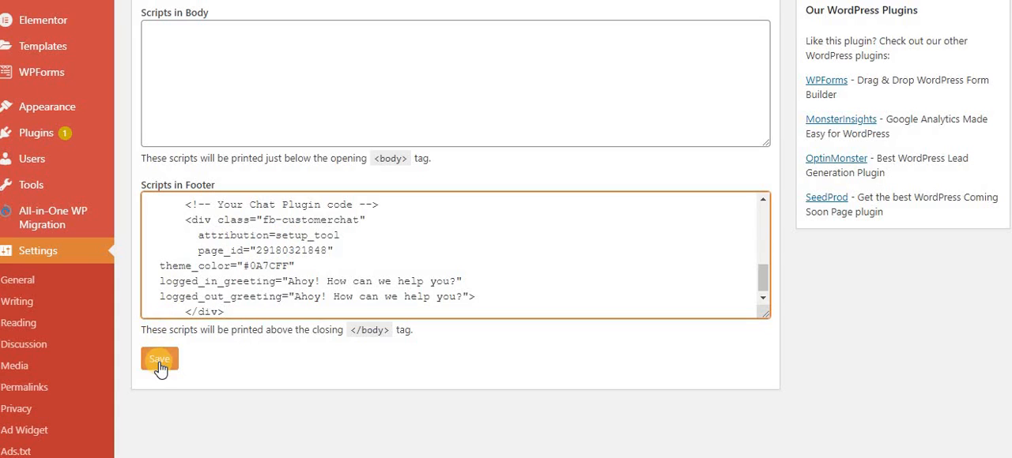
click(159, 358)
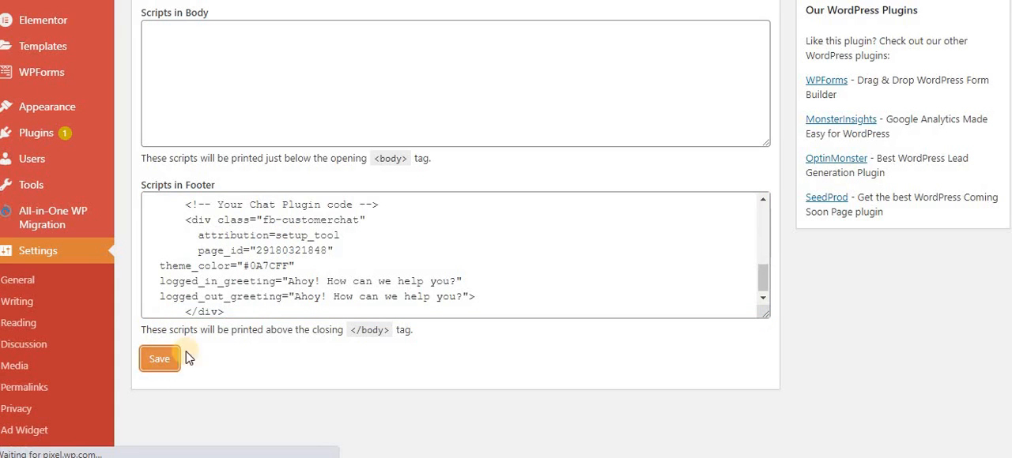
click(158, 358)
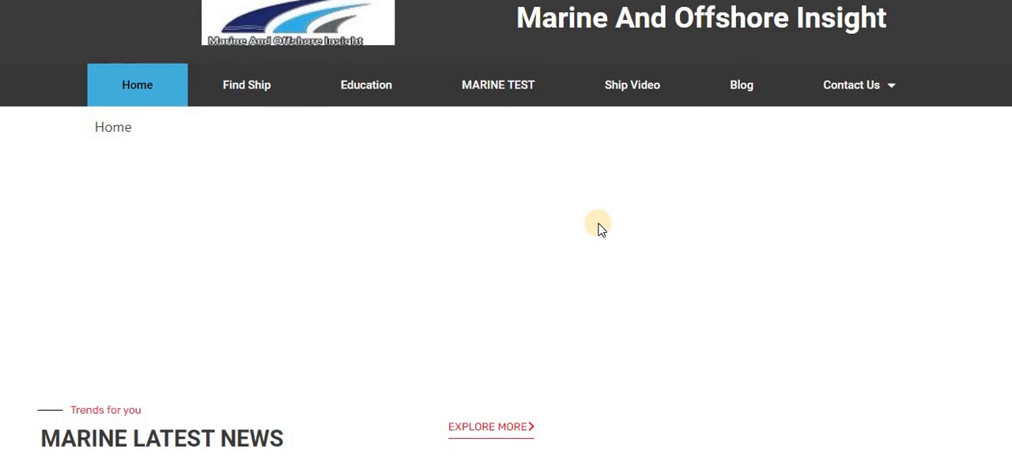
Scroll the live homepage, minimize and reopen the Messenger chat, then continue as guest.
scroll(down, 3)
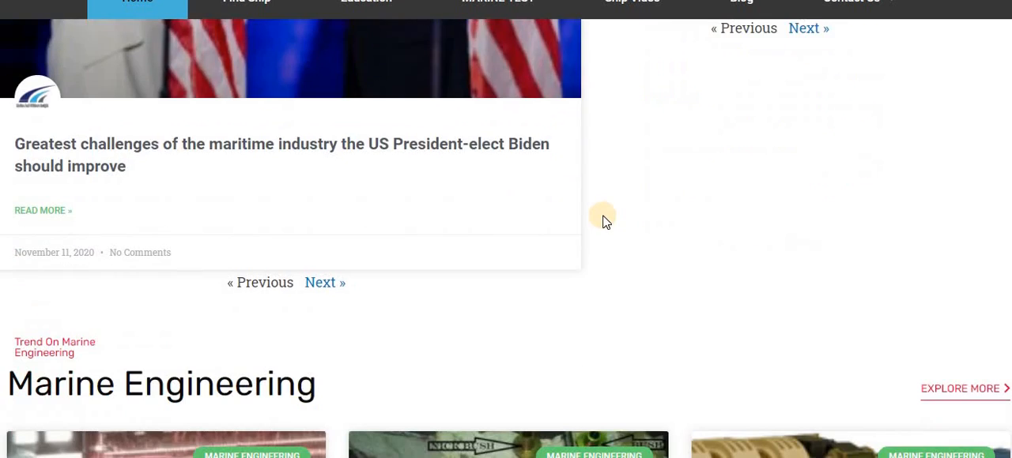
scroll(down, 3)
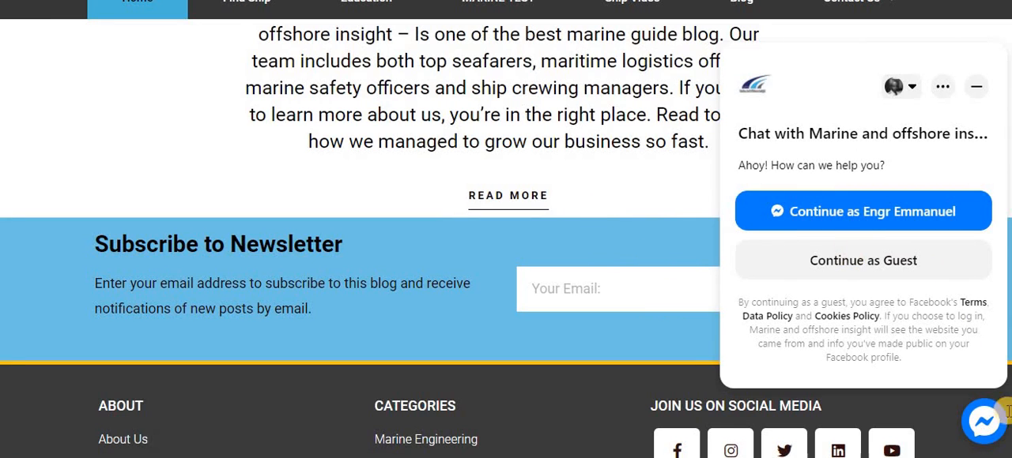
mouse_move(987, 425)
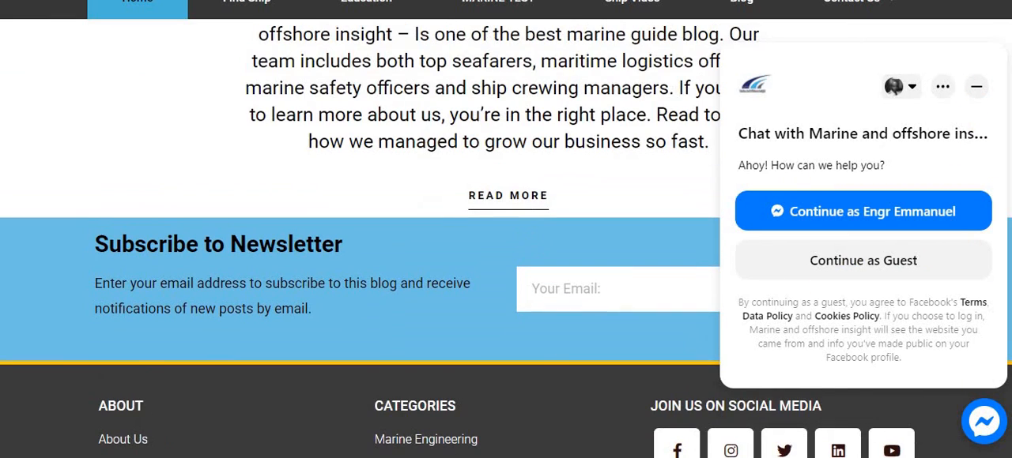
click(975, 86)
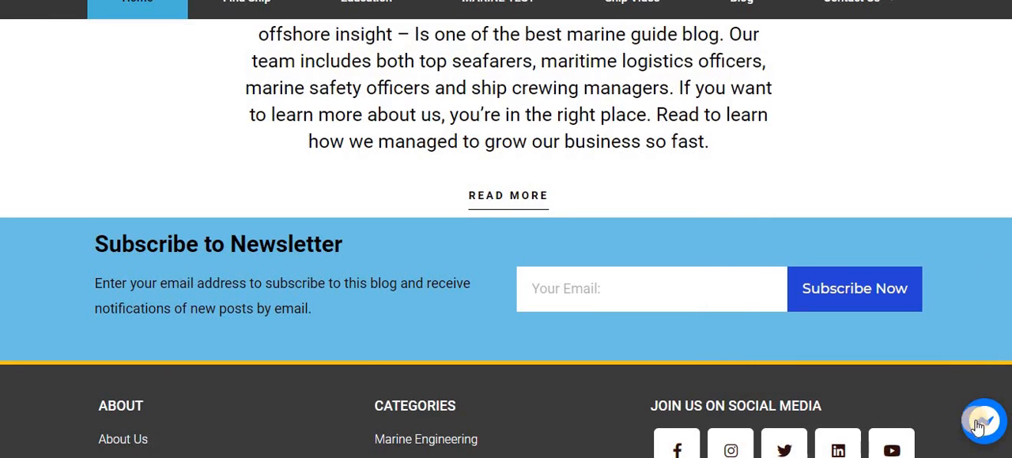
click(983, 420)
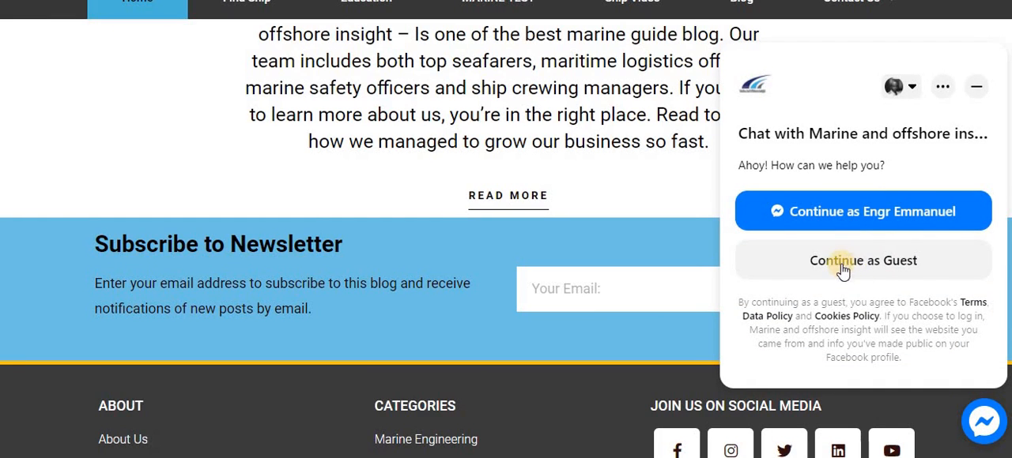
mouse_move(871, 267)
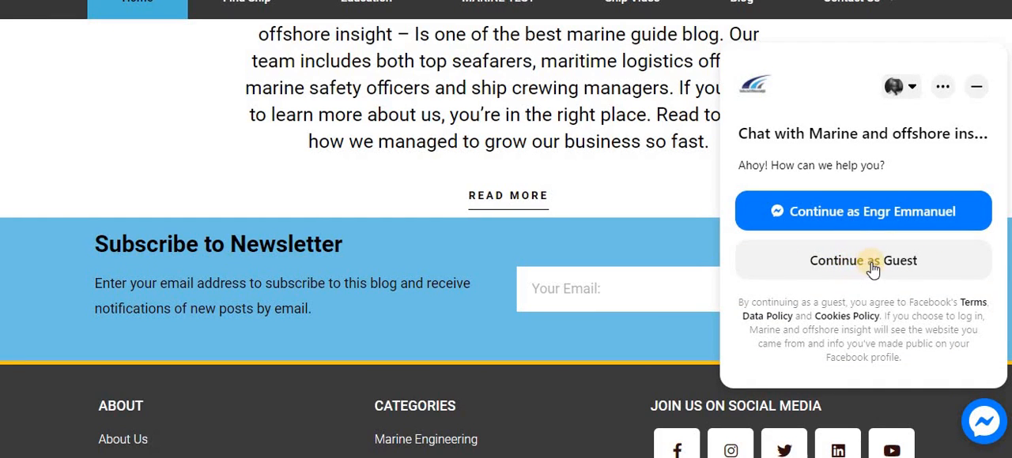
click(862, 260)
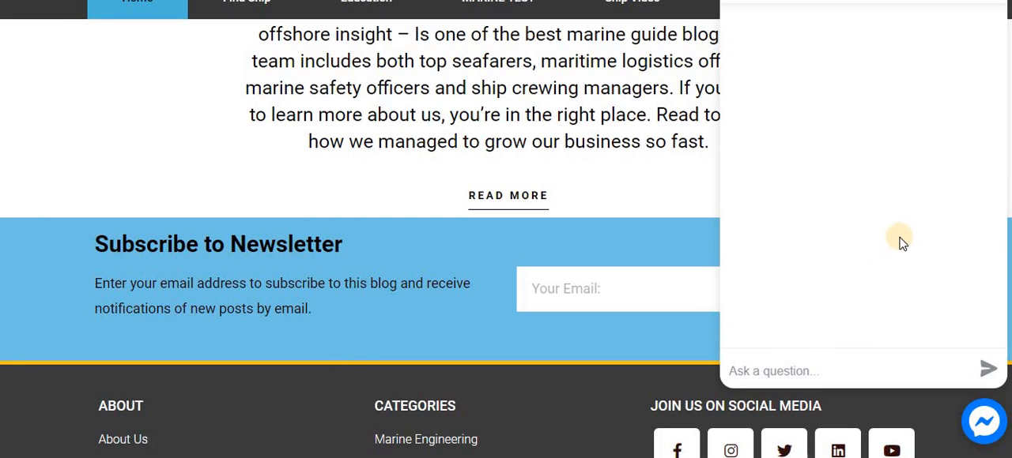
mouse_move(887, 218)
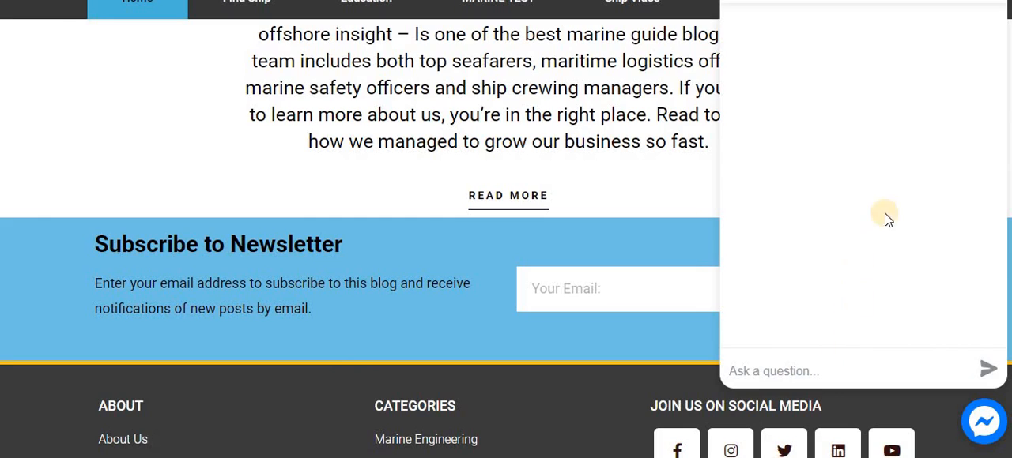
mouse_move(853, 238)
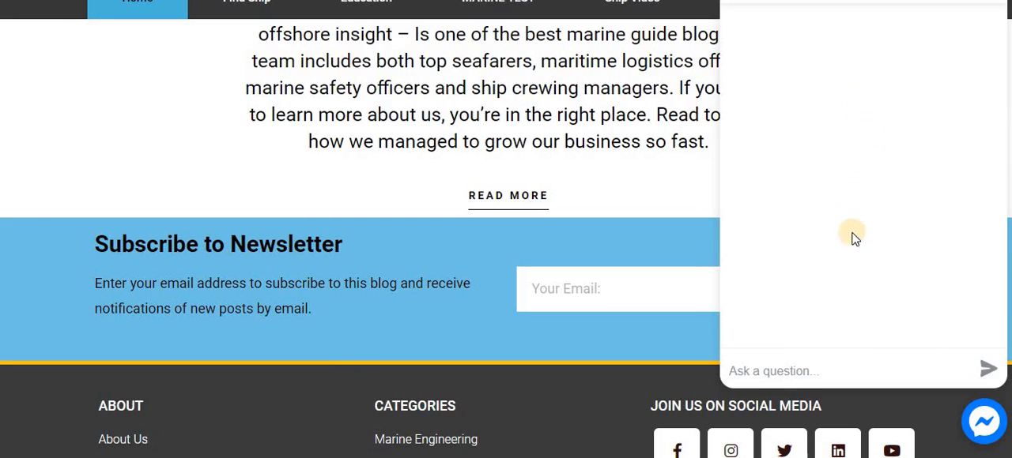
mouse_move(788, 371)
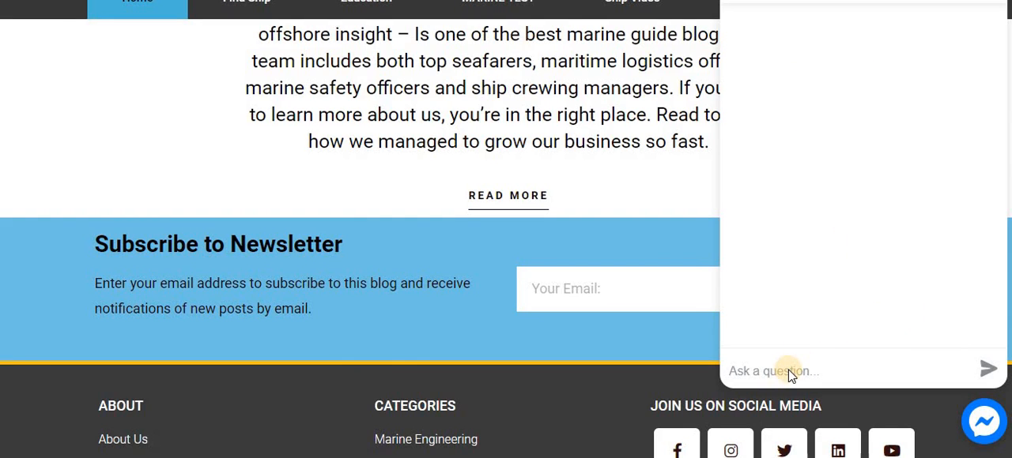
mouse_move(41, 32)
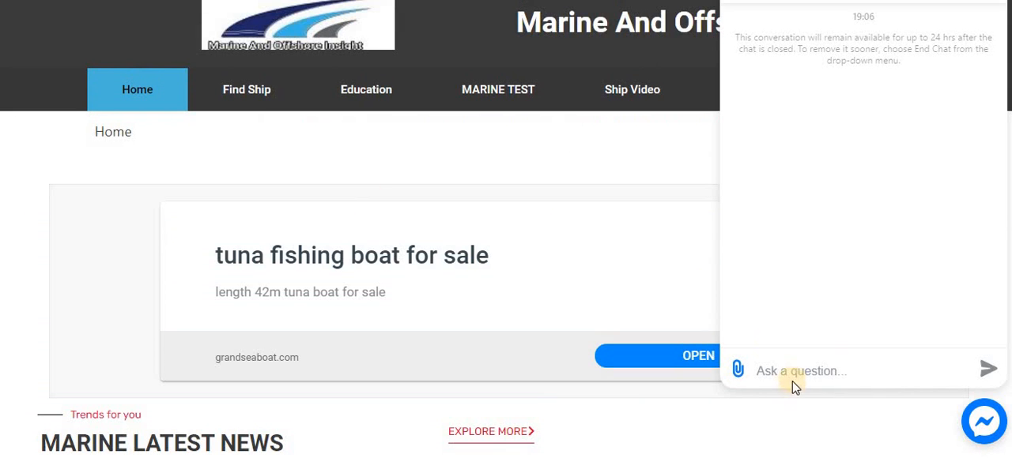
Send 'hi' from the Ask a question field of the Messenger chat.
click(788, 370)
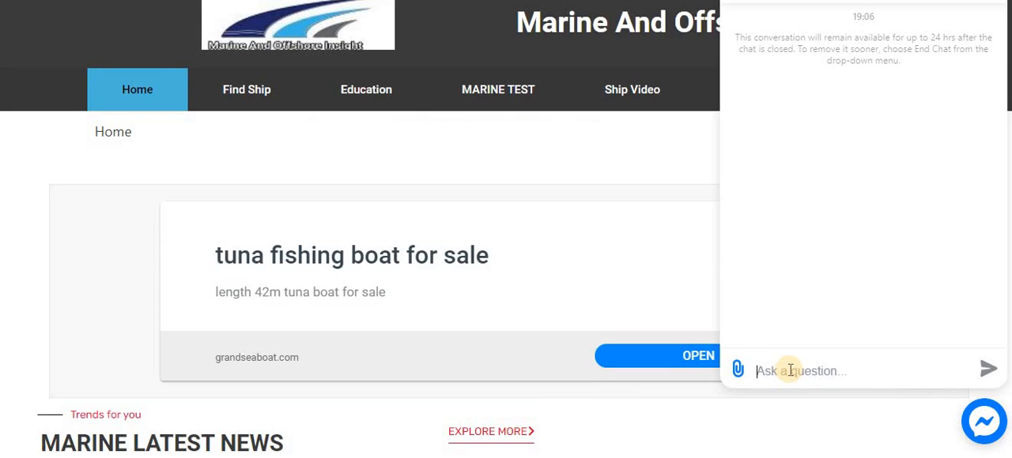
text(hi)
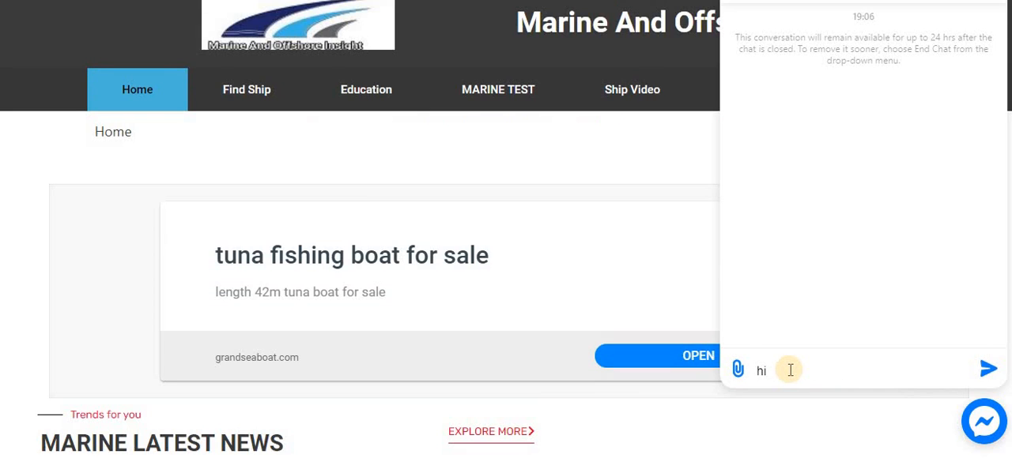
click(989, 368)
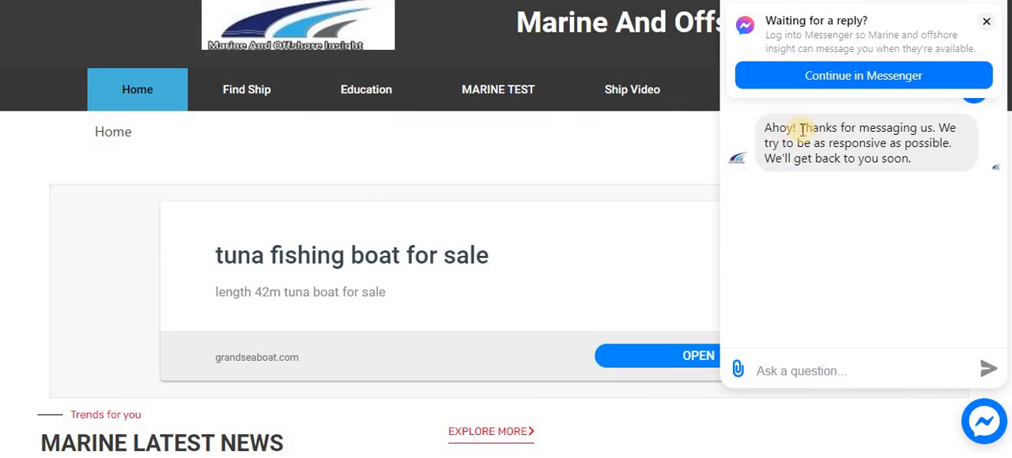
mouse_move(909, 142)
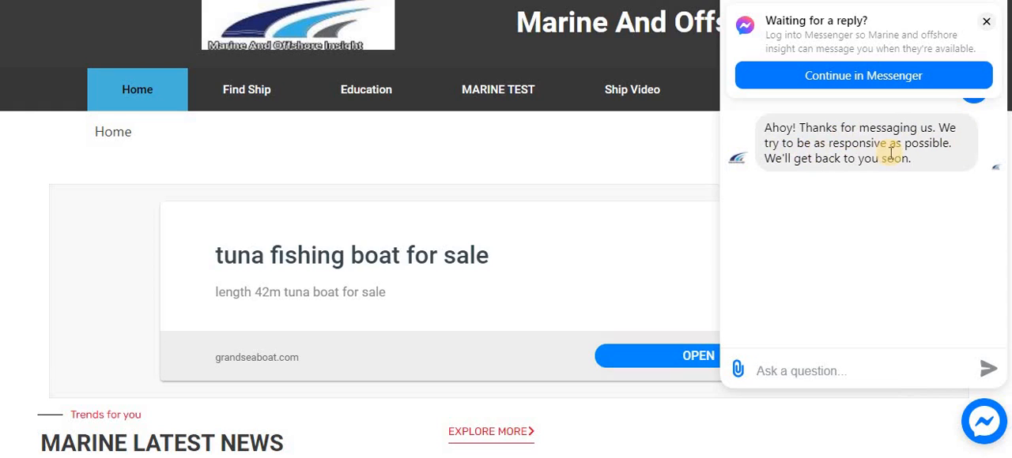
mouse_move(894, 213)
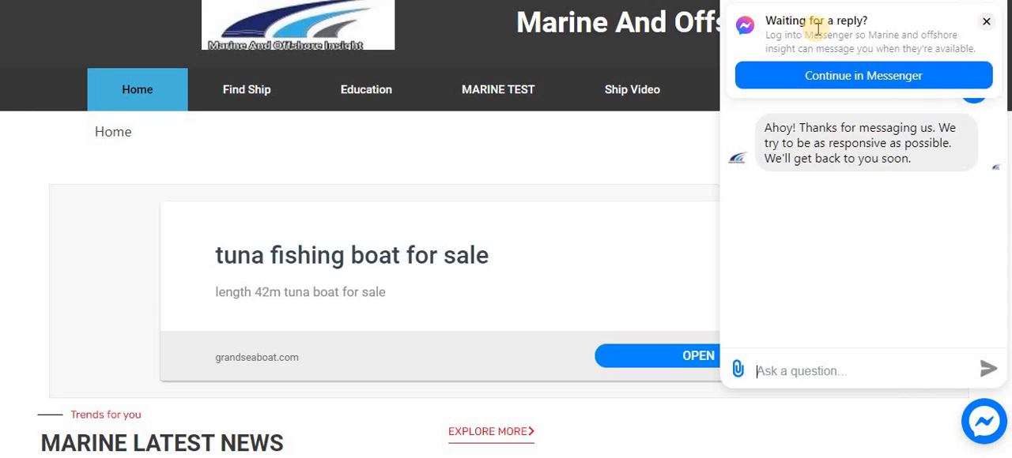
mouse_move(987, 24)
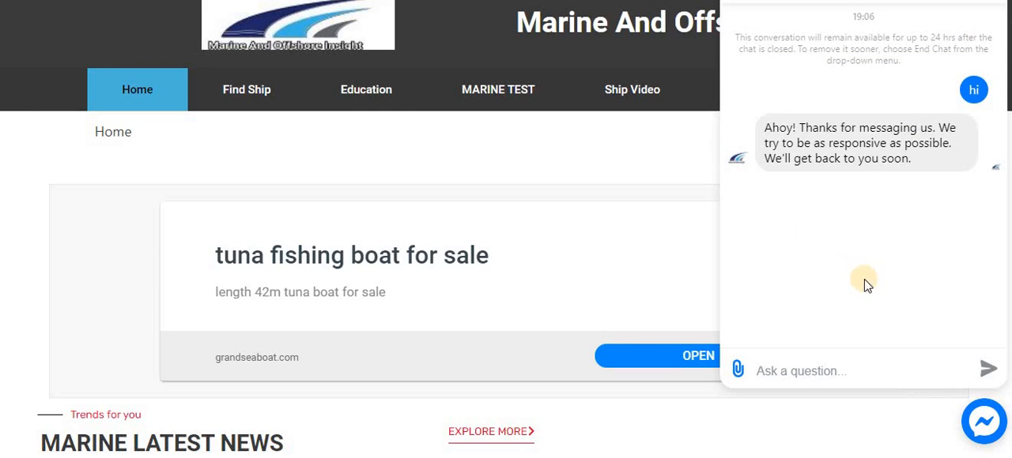
mouse_move(508, 183)
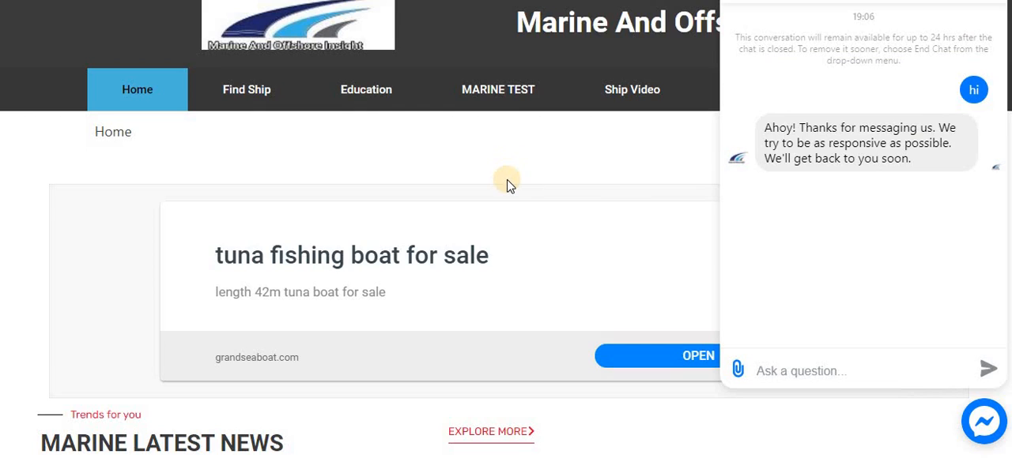
mouse_move(505, 181)
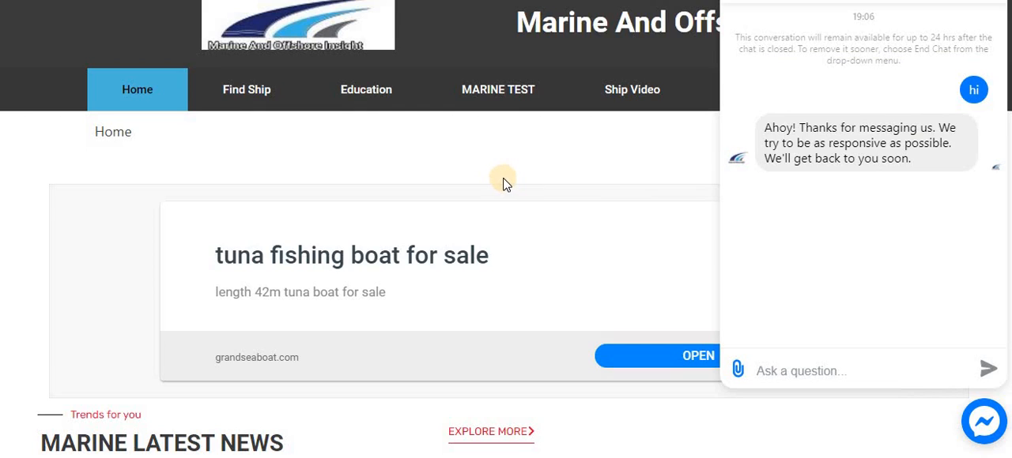
mouse_move(643, 166)
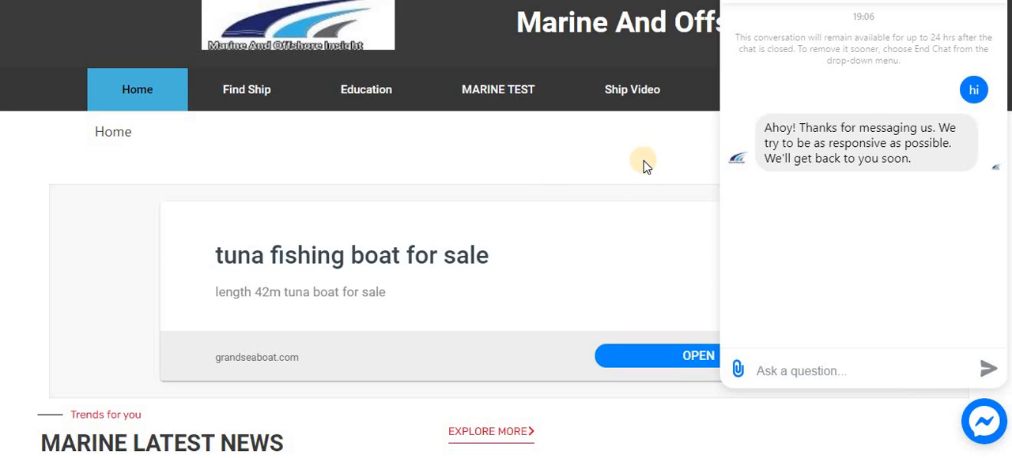
mouse_move(642, 172)
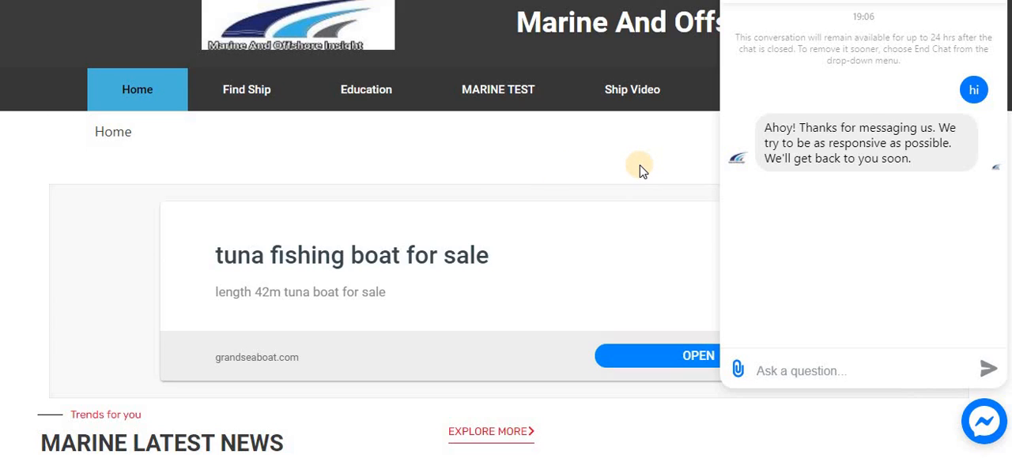
mouse_move(590, 168)
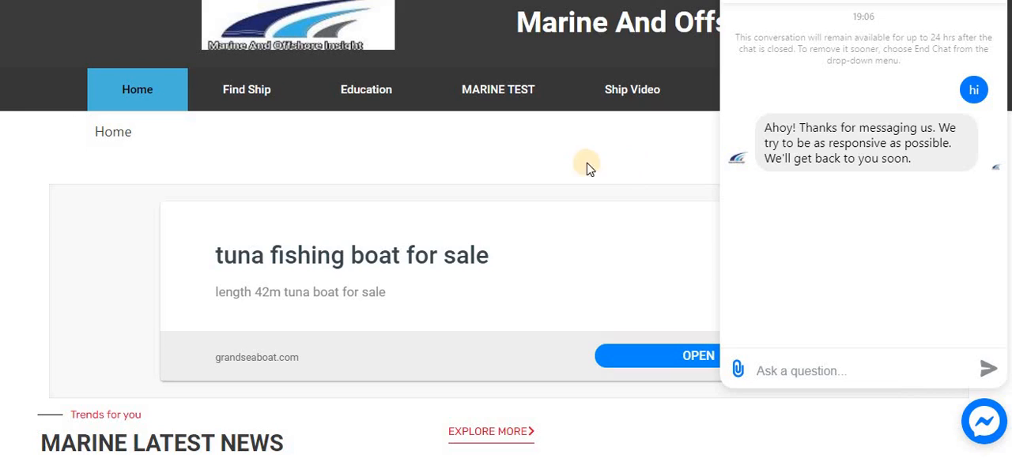
mouse_move(430, 154)
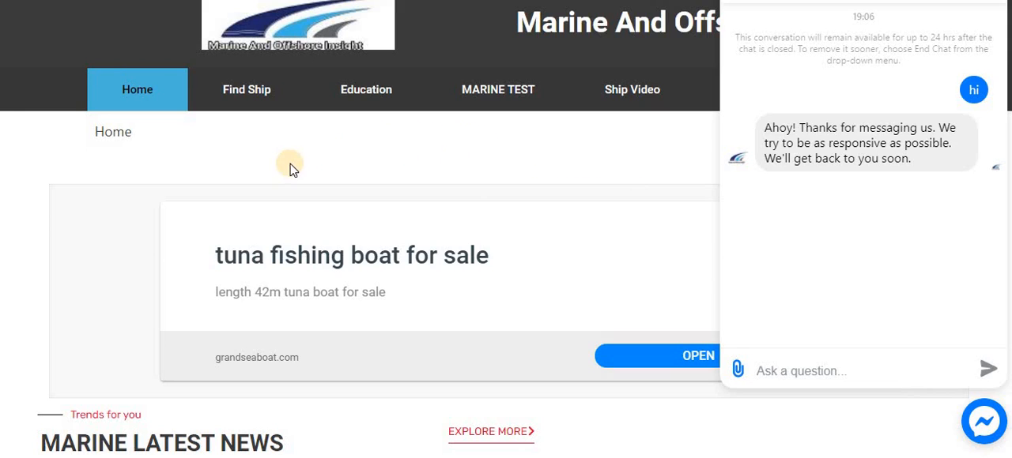
mouse_move(62, 139)
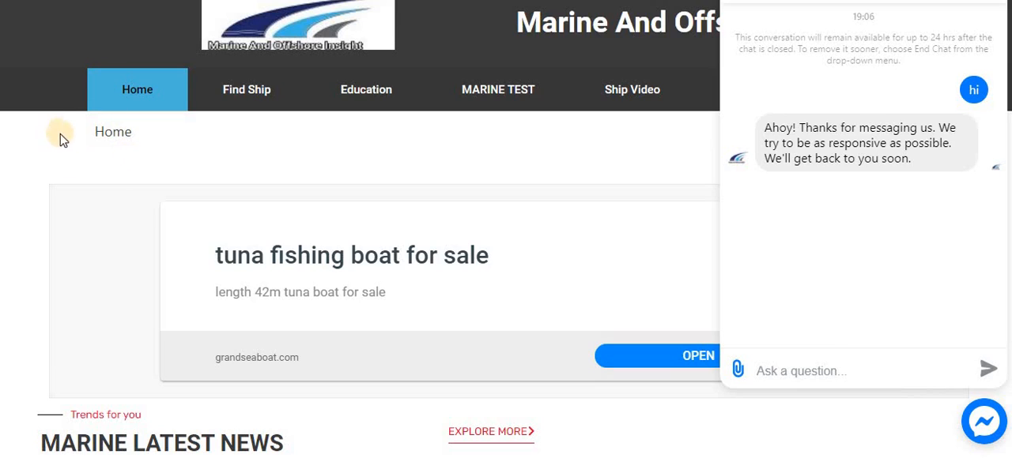